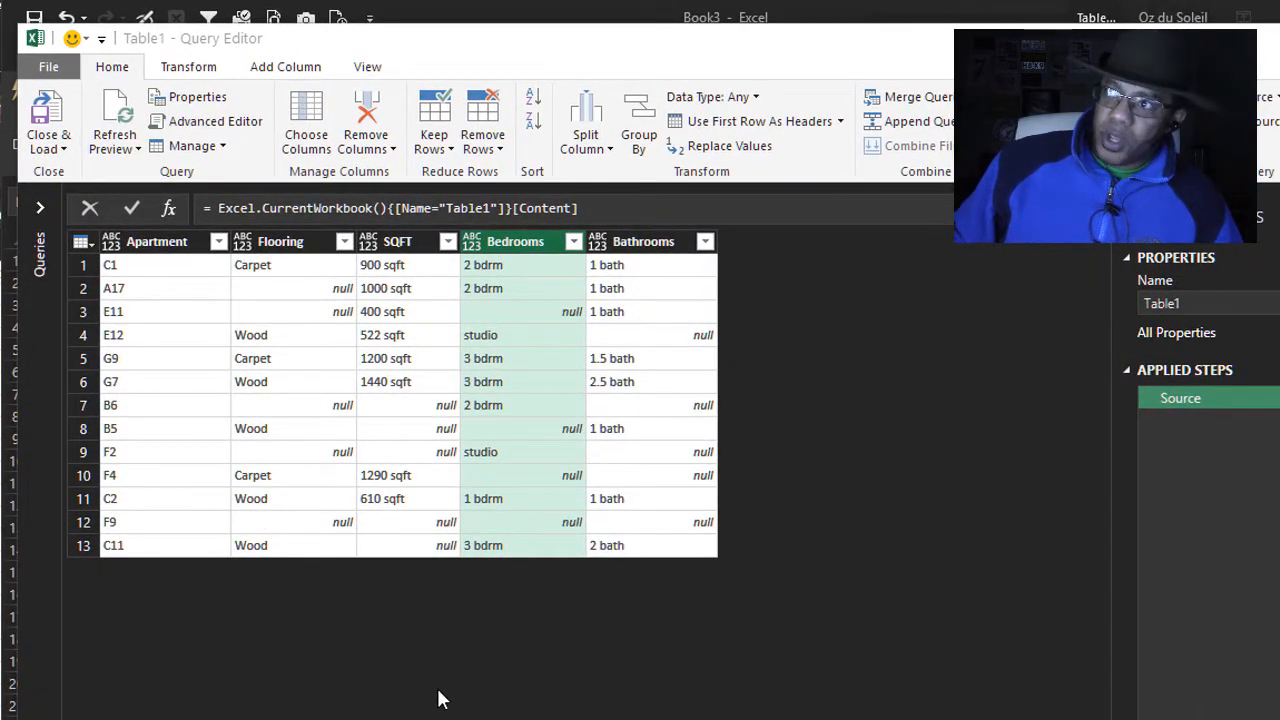
mouse_move(420, 677)
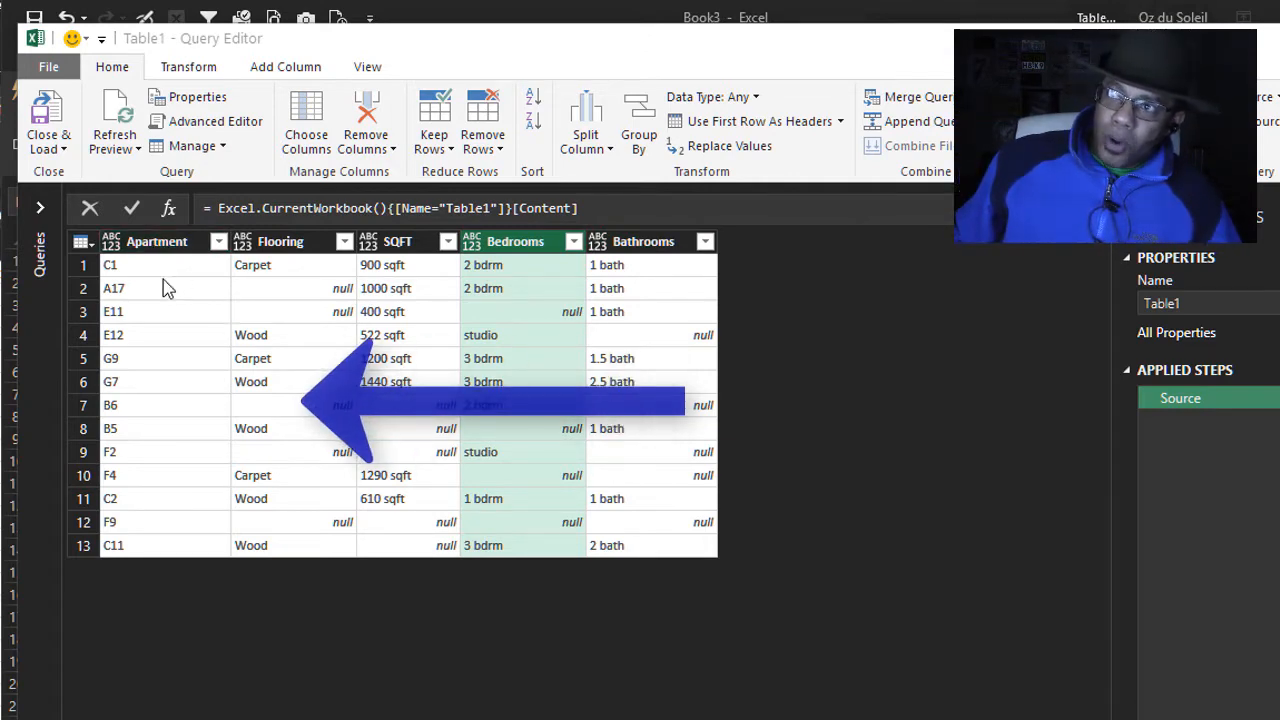
Merge Flooring, SQFT, Bedrooms and Bathrooms with a comma separator into a column named Detail.
click(280, 241)
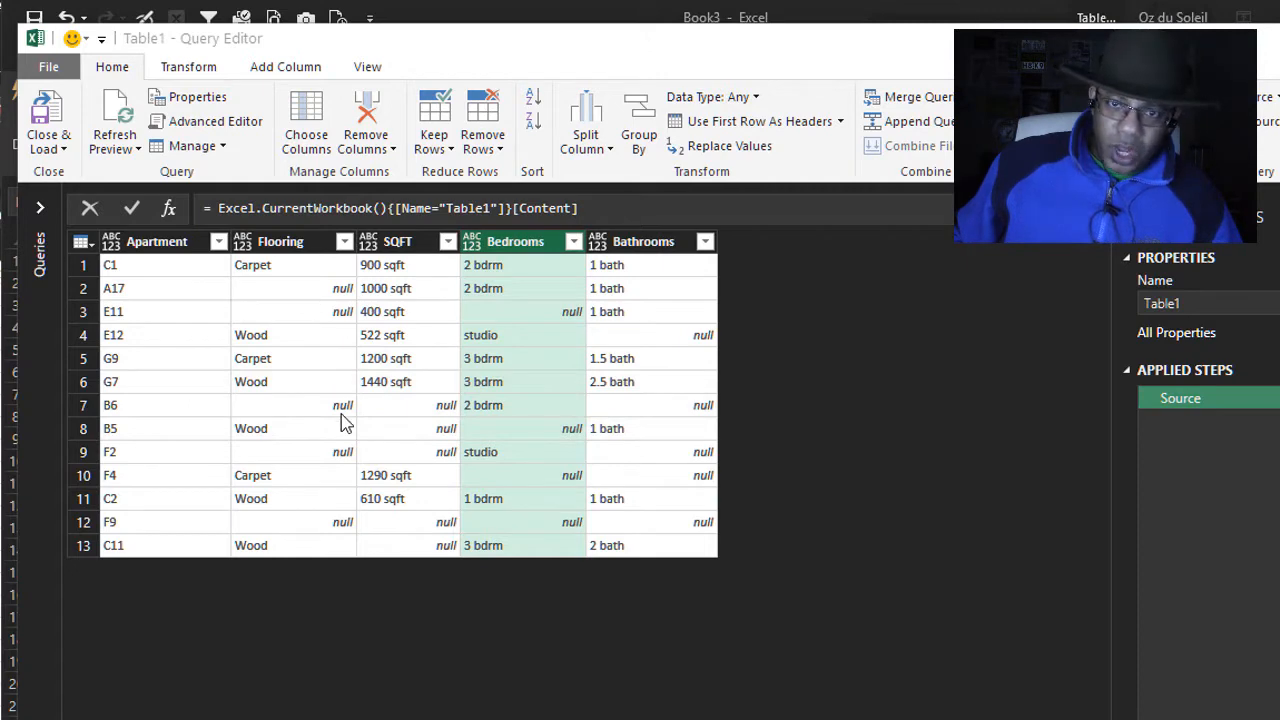
mouse_move(445, 645)
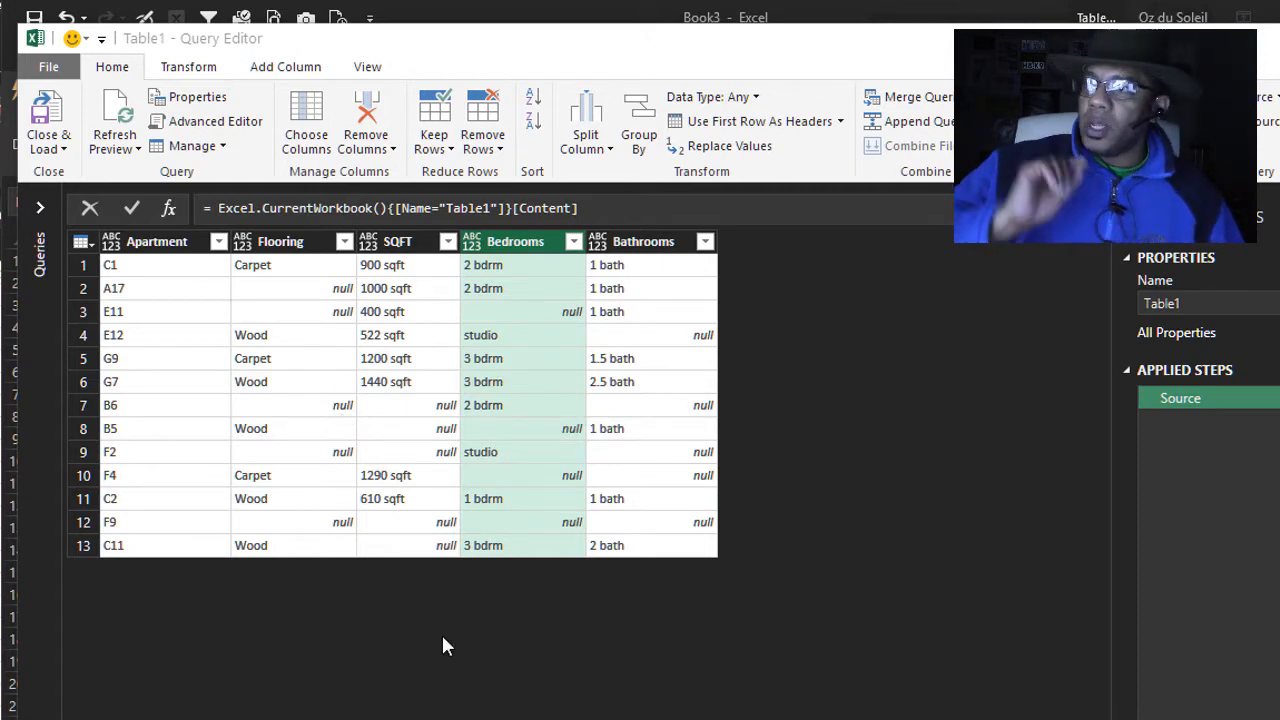
key(ctrl)
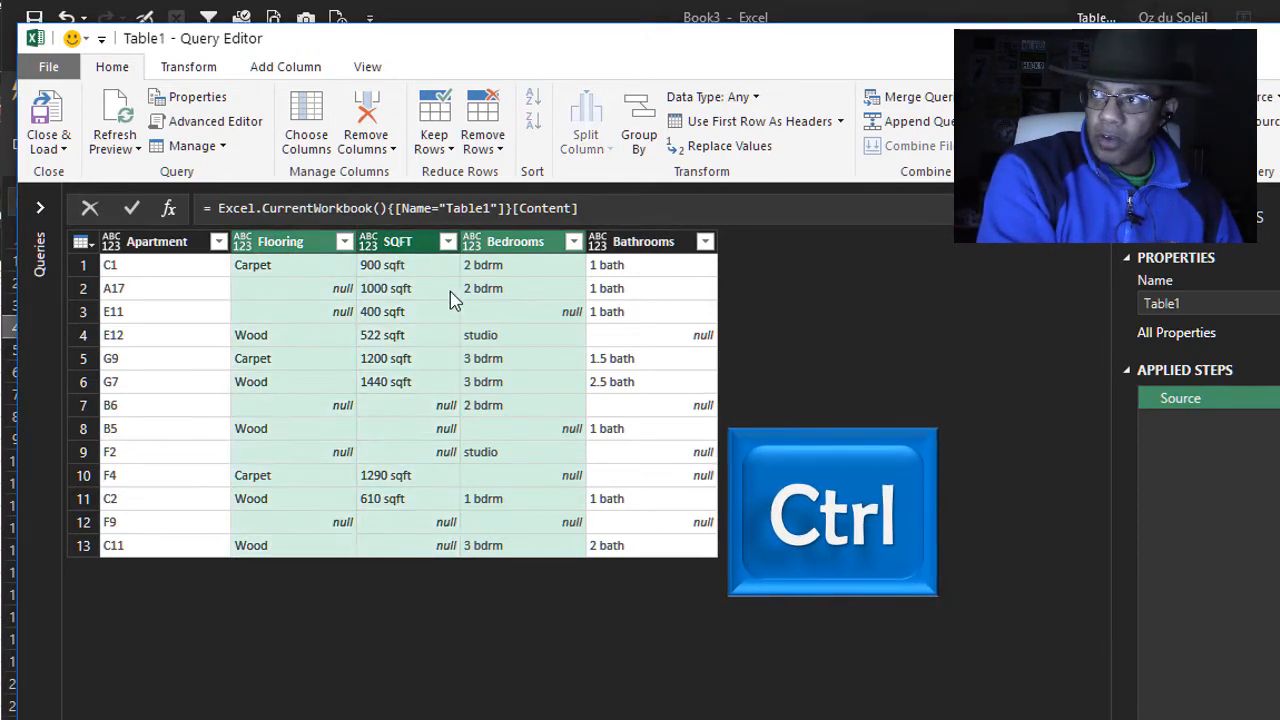
click(643, 241)
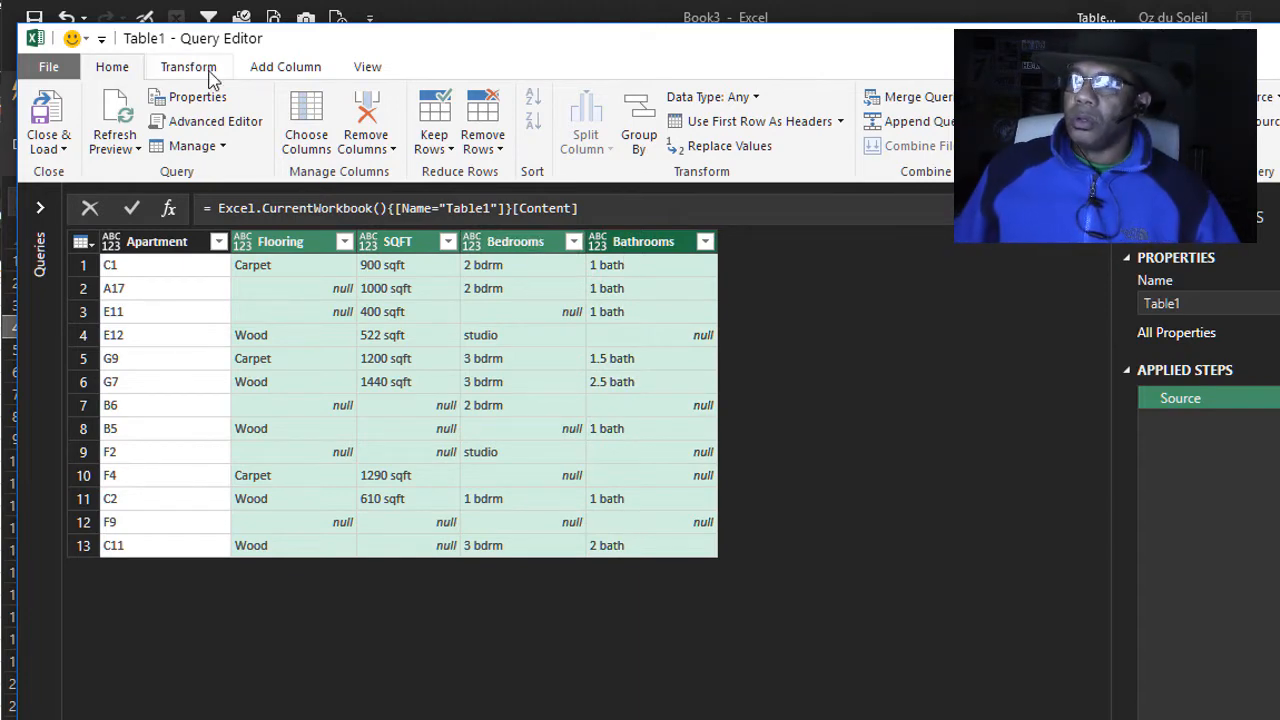
click(188, 66)
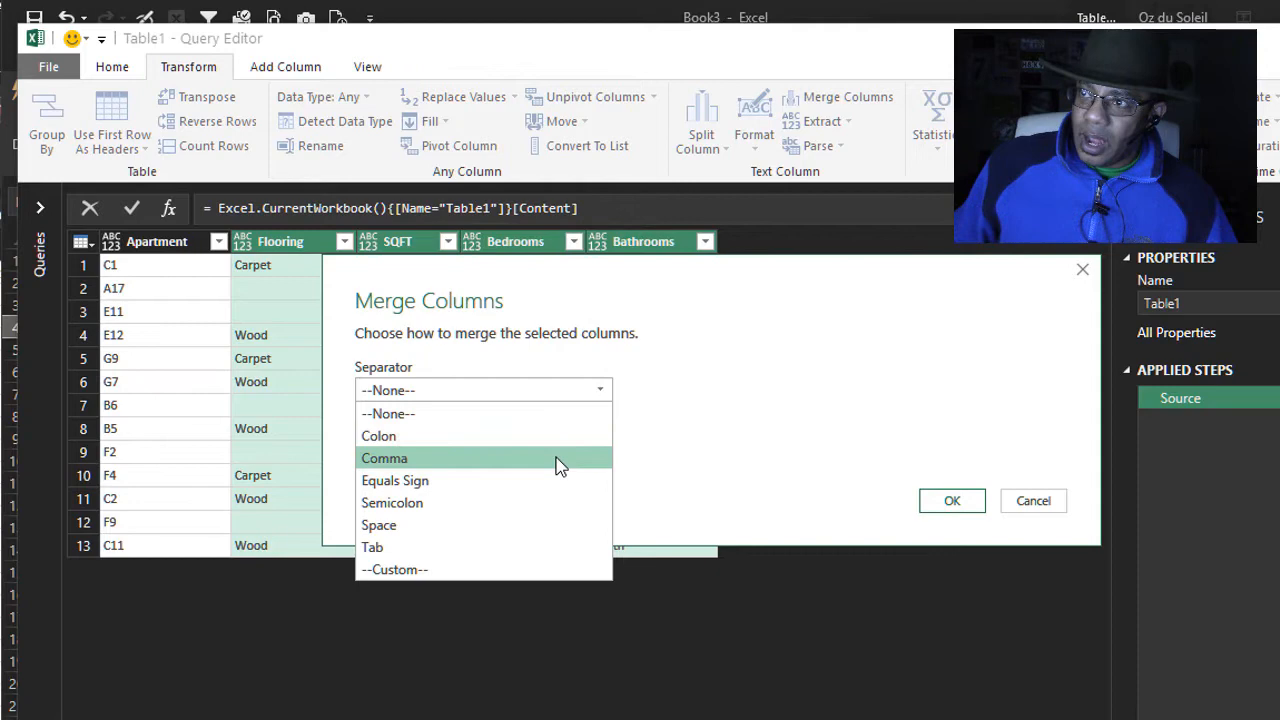
click(384, 457)
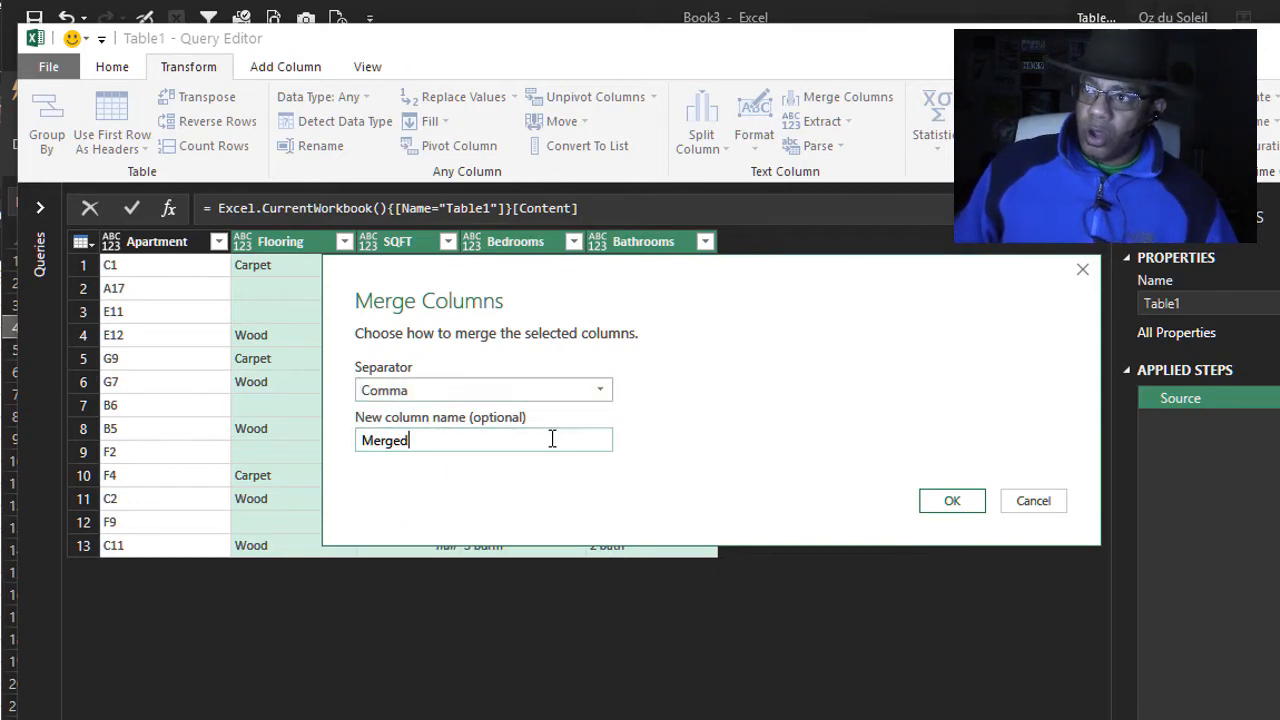
text(Det)
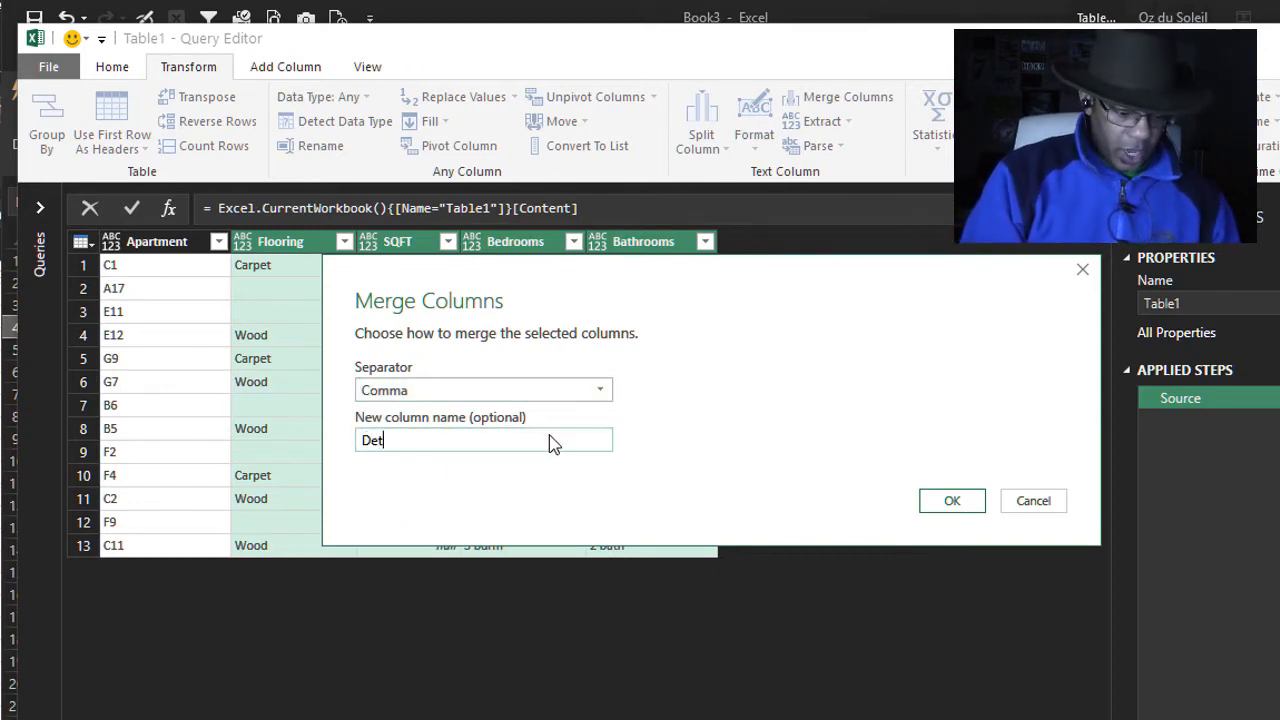
text(ail)
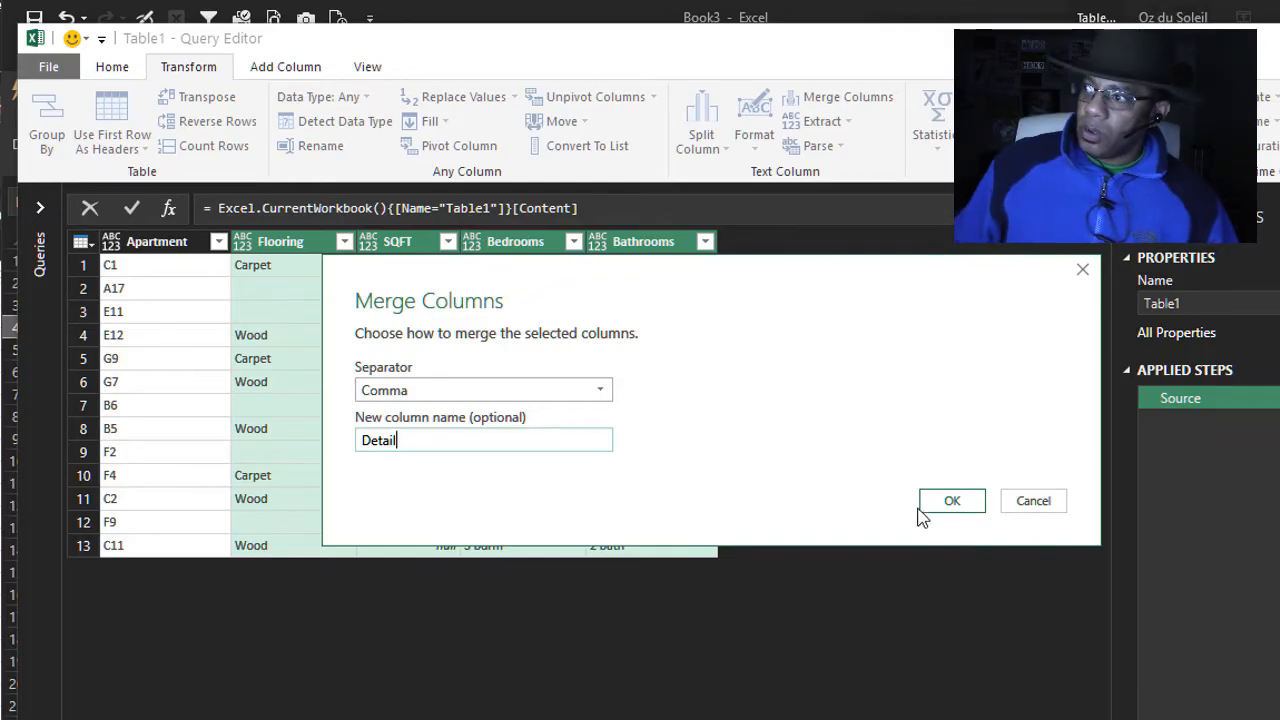
click(951, 500)
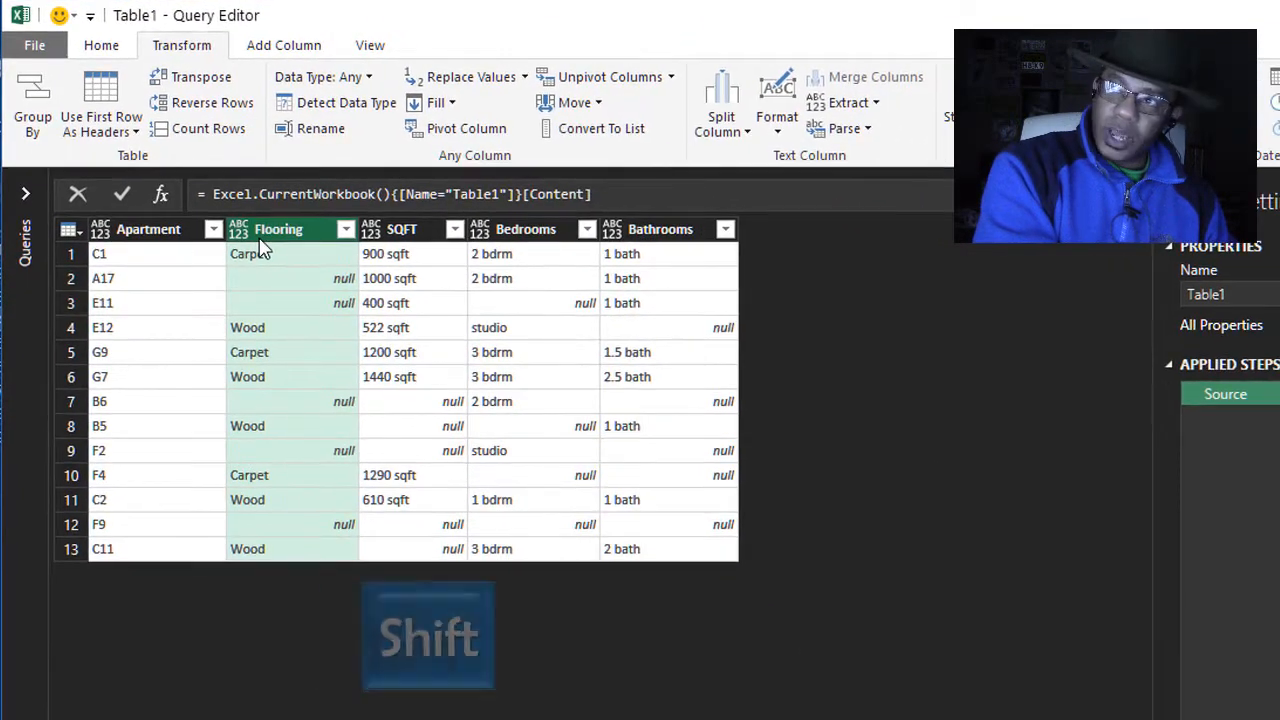
click(660, 229)
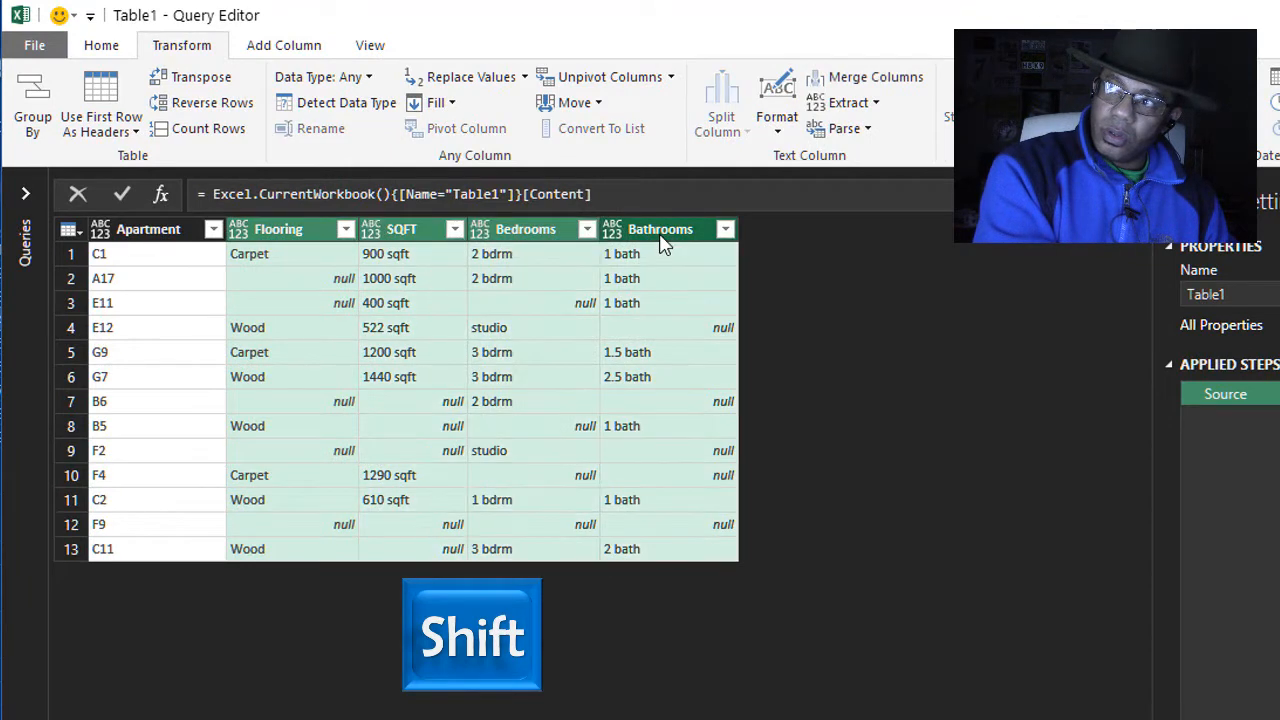
mouse_move(695, 672)
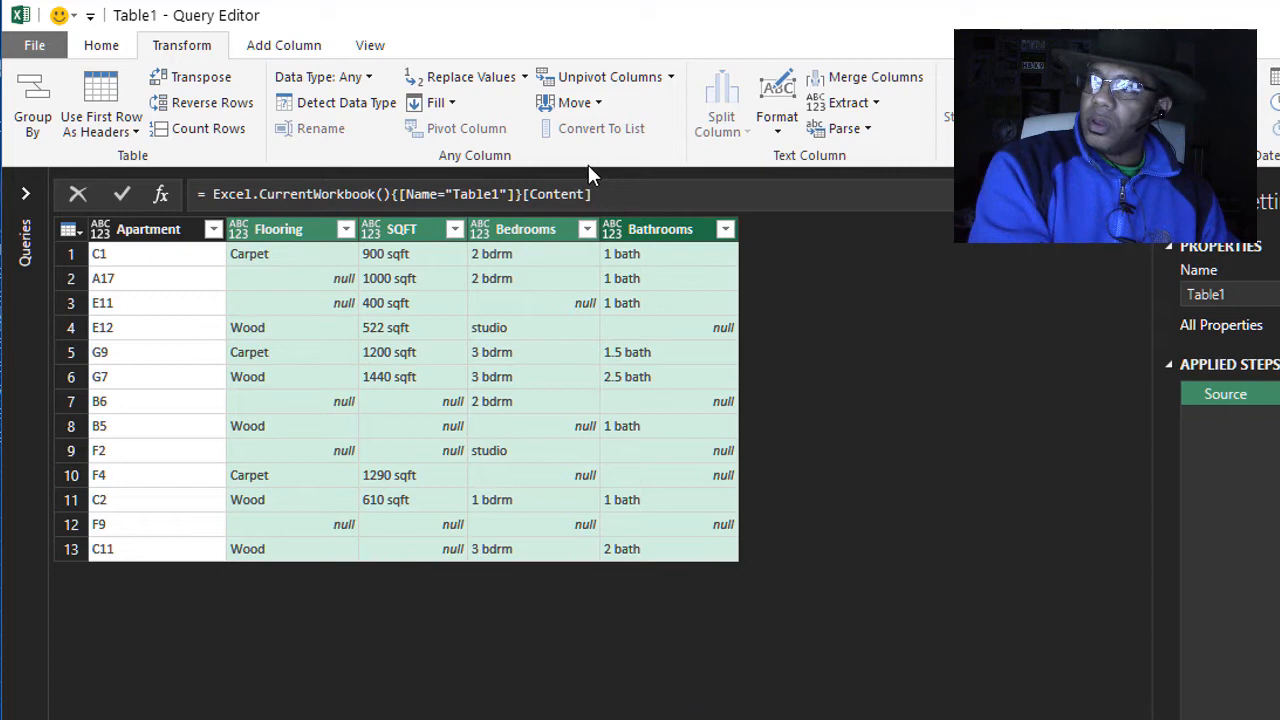
click(875, 77)
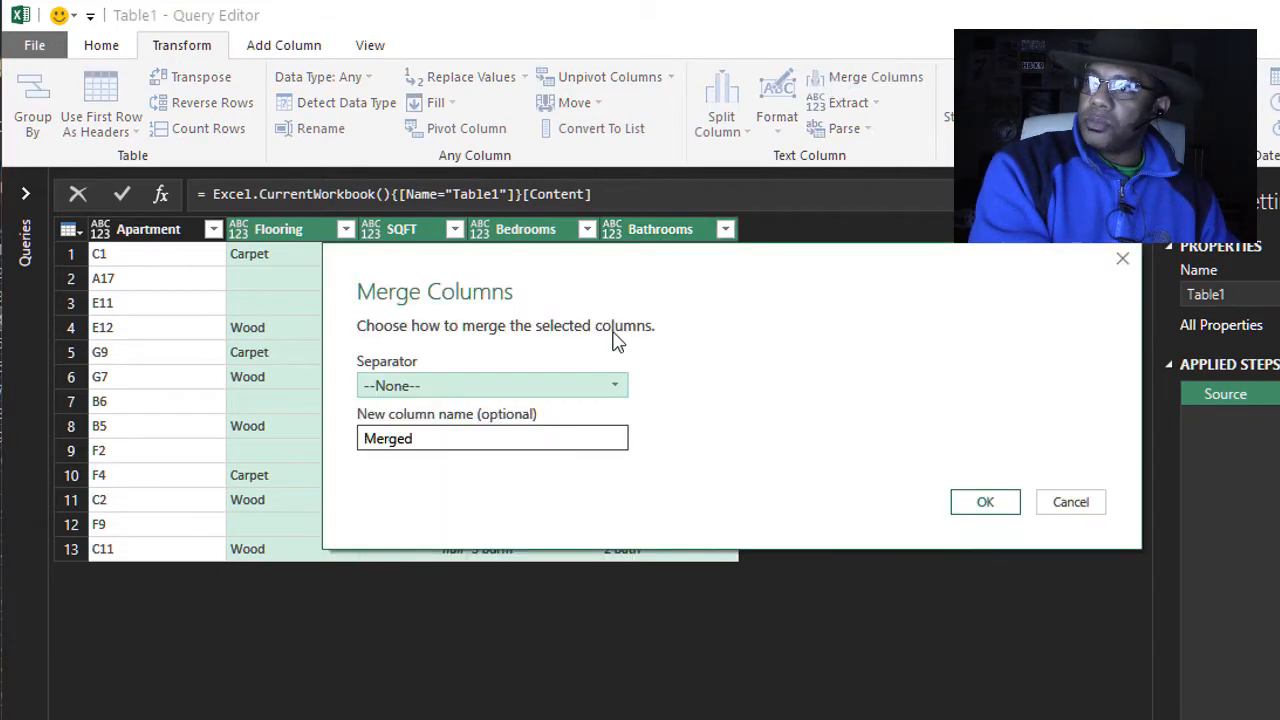
click(491, 385)
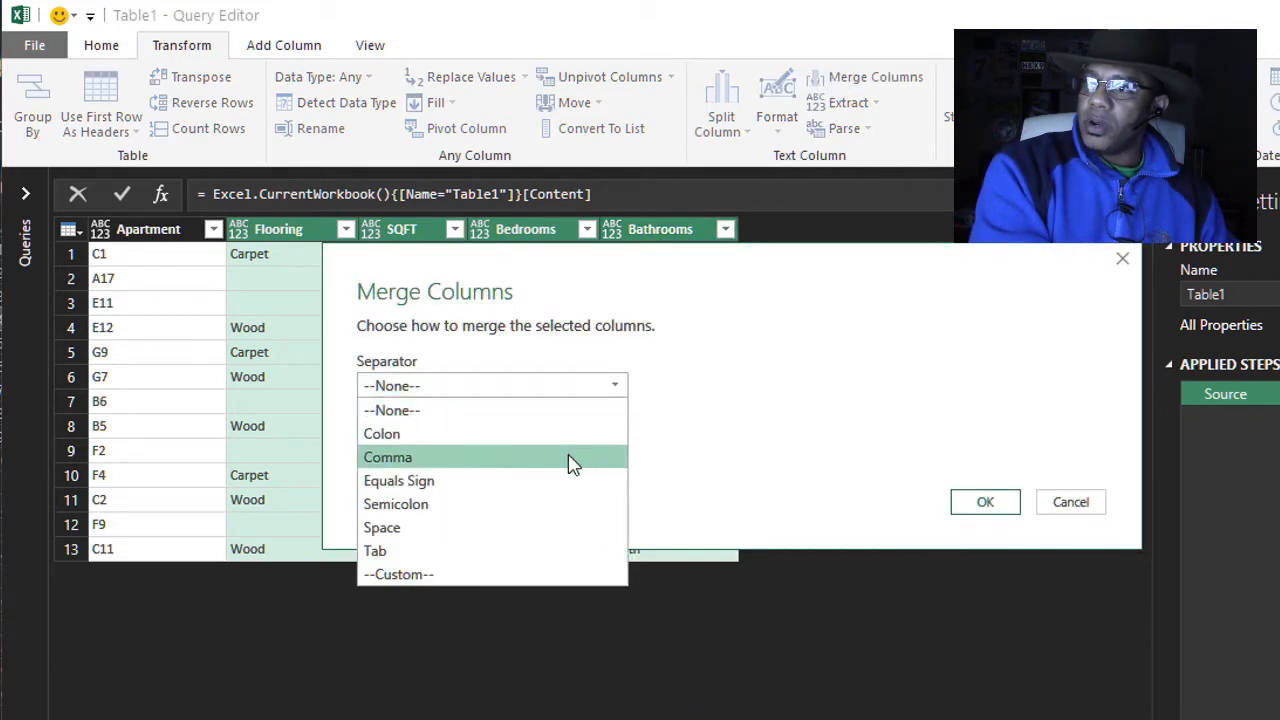
click(388, 457)
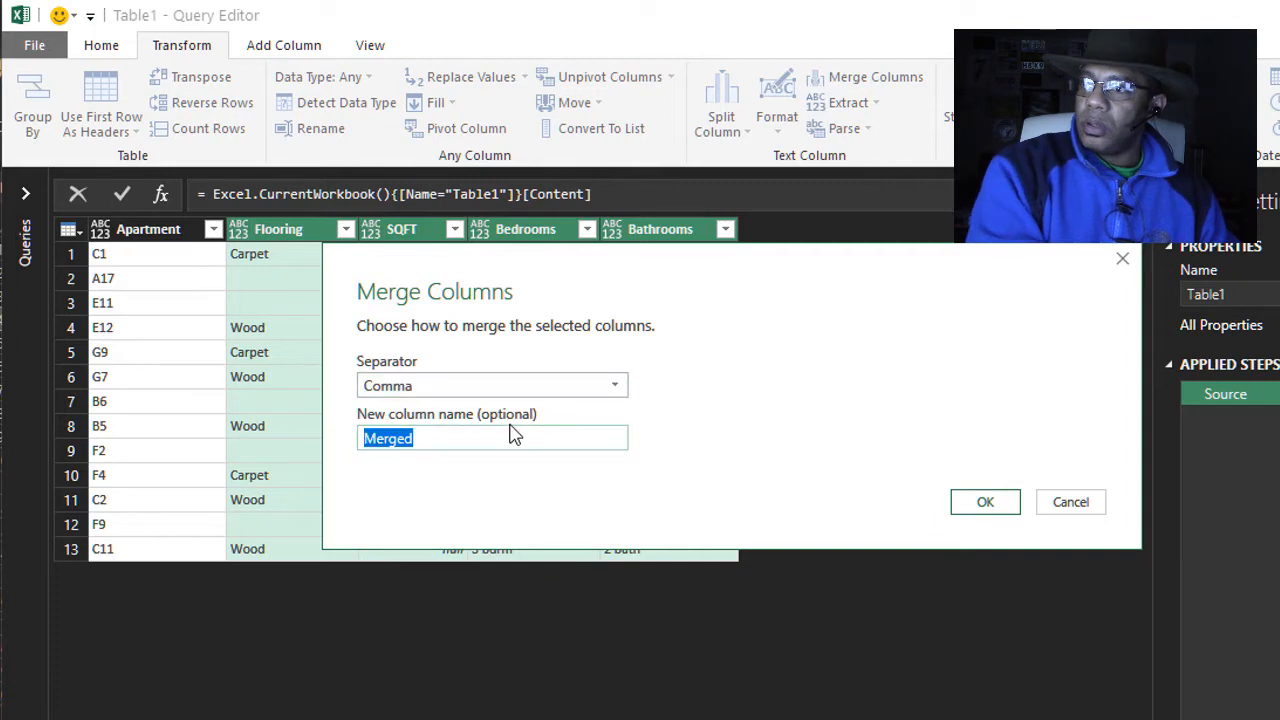
text(Detail)
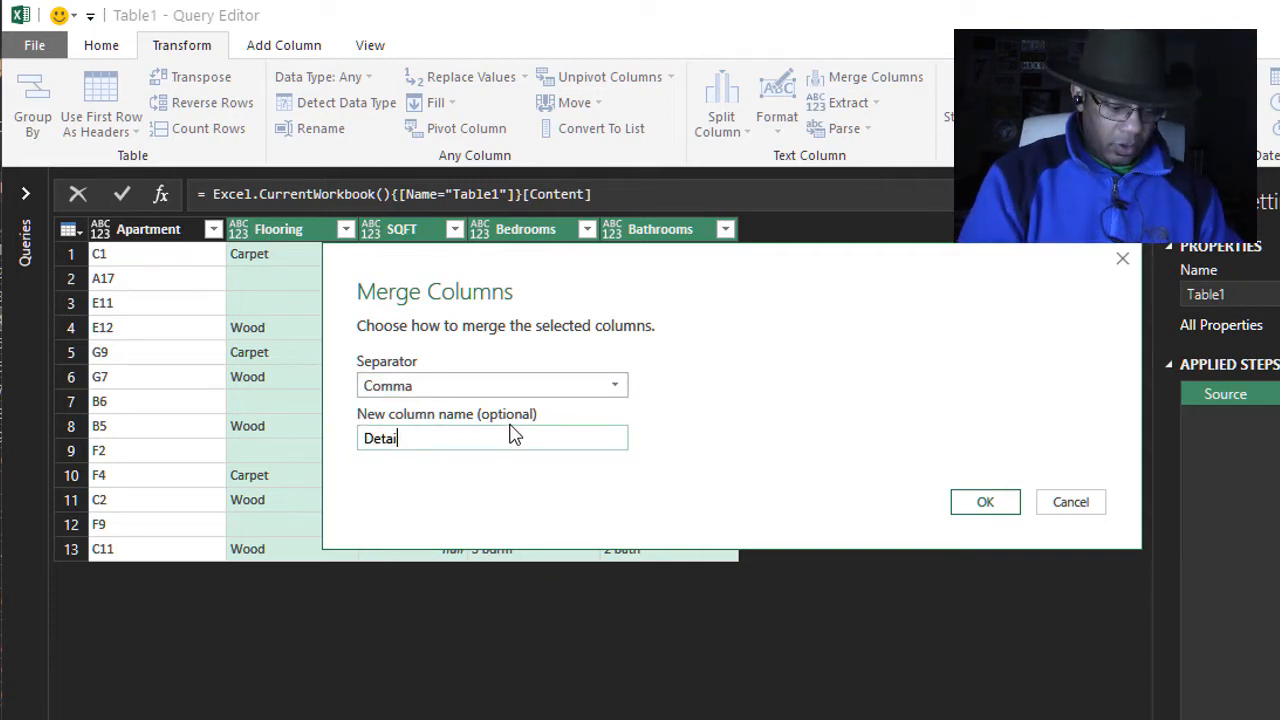
click(985, 501)
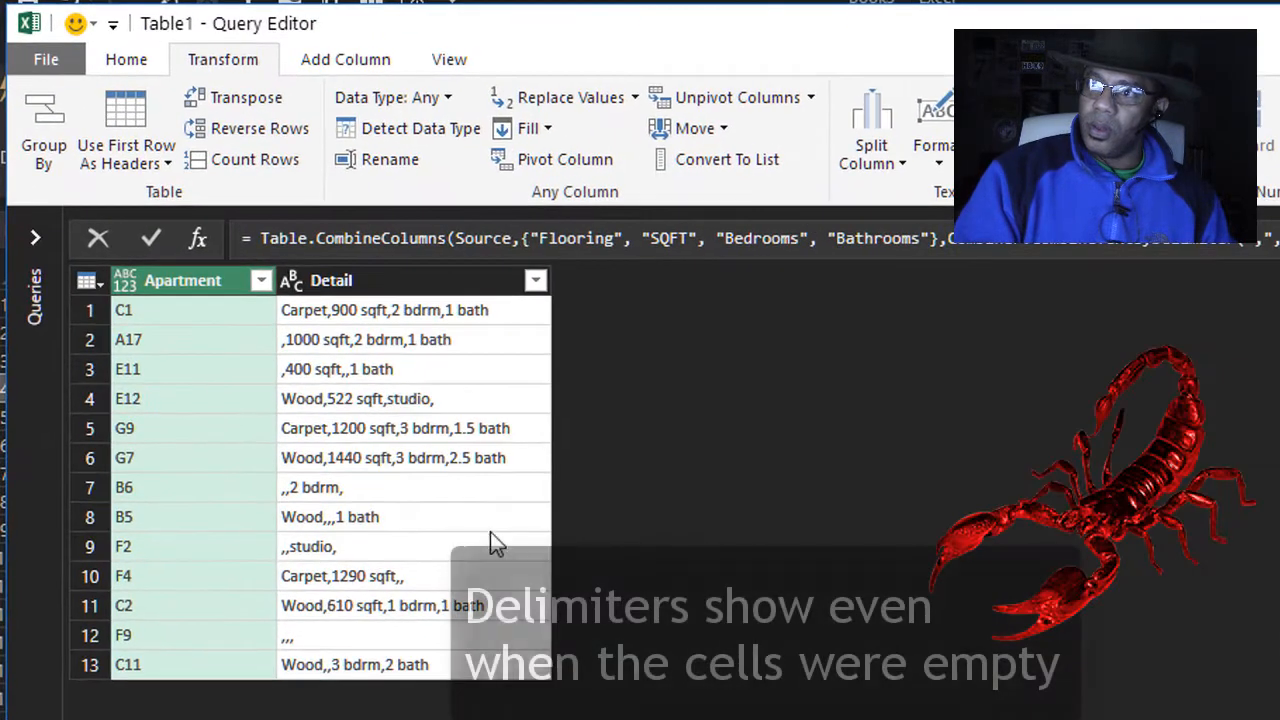
mouse_move(305, 360)
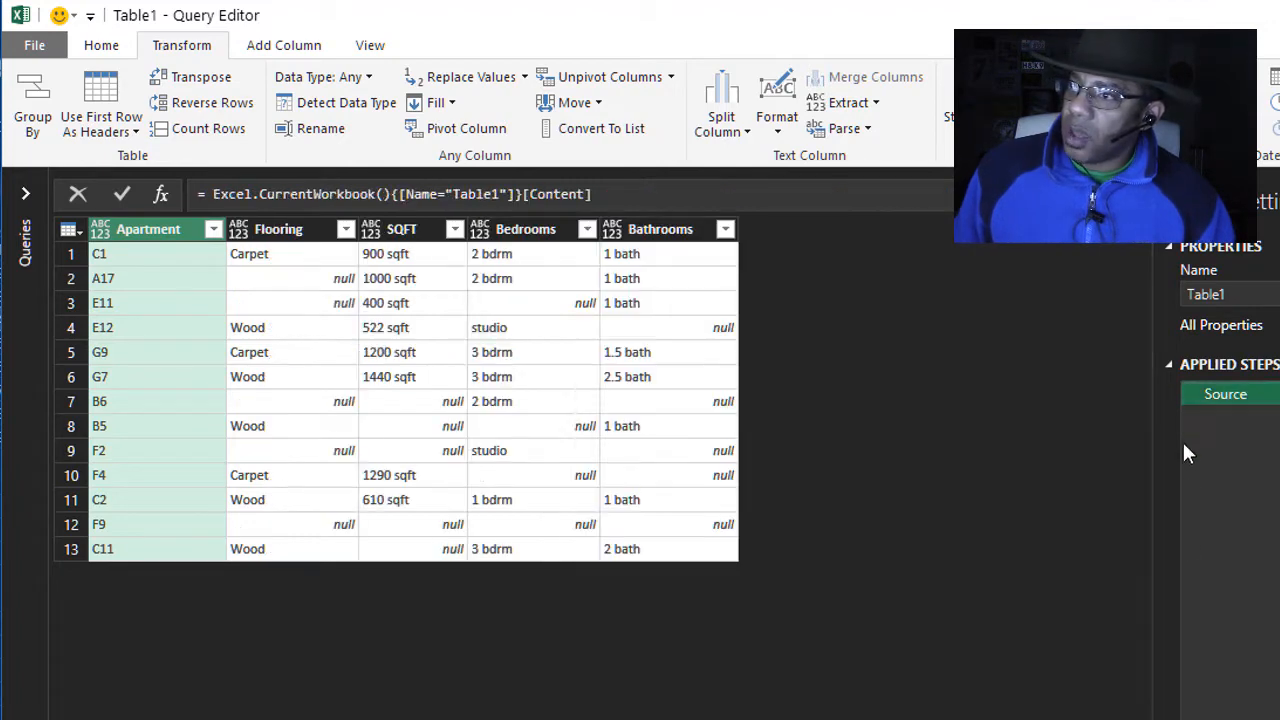
Replace null with ^ across the Flooring, SQFT, Bedrooms and Bathrooms columns.
click(278, 229)
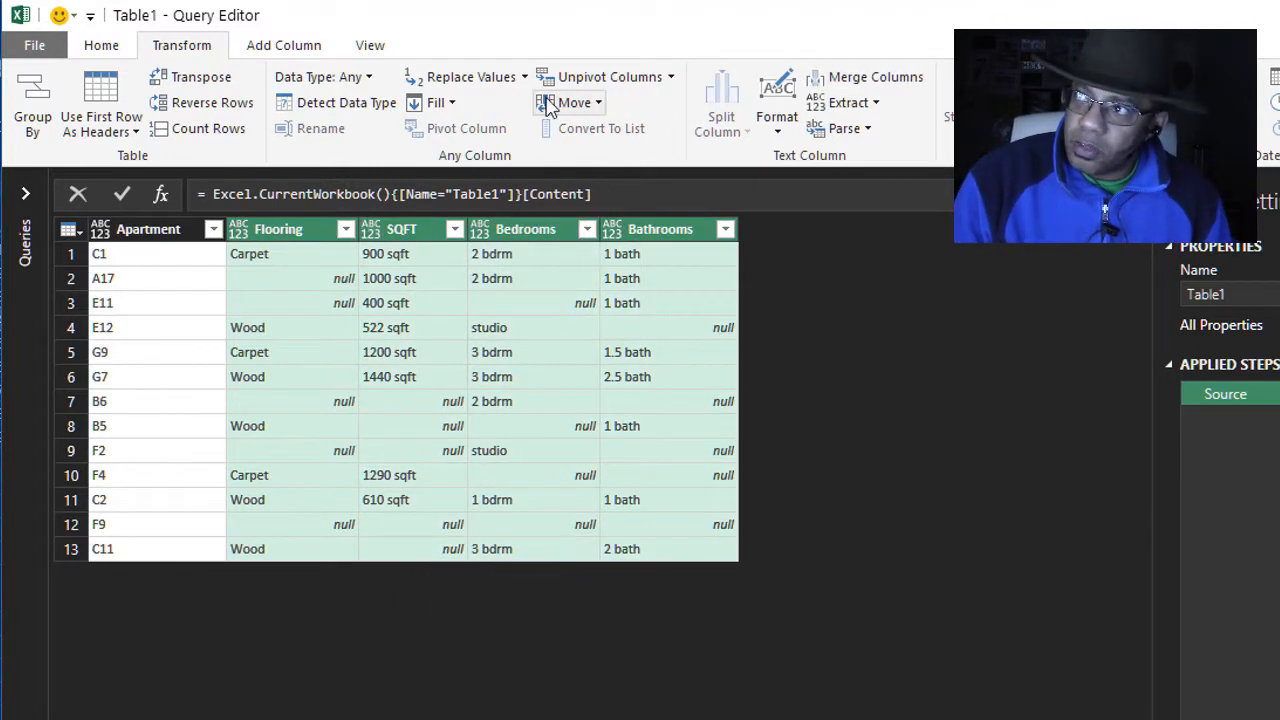
click(471, 76)
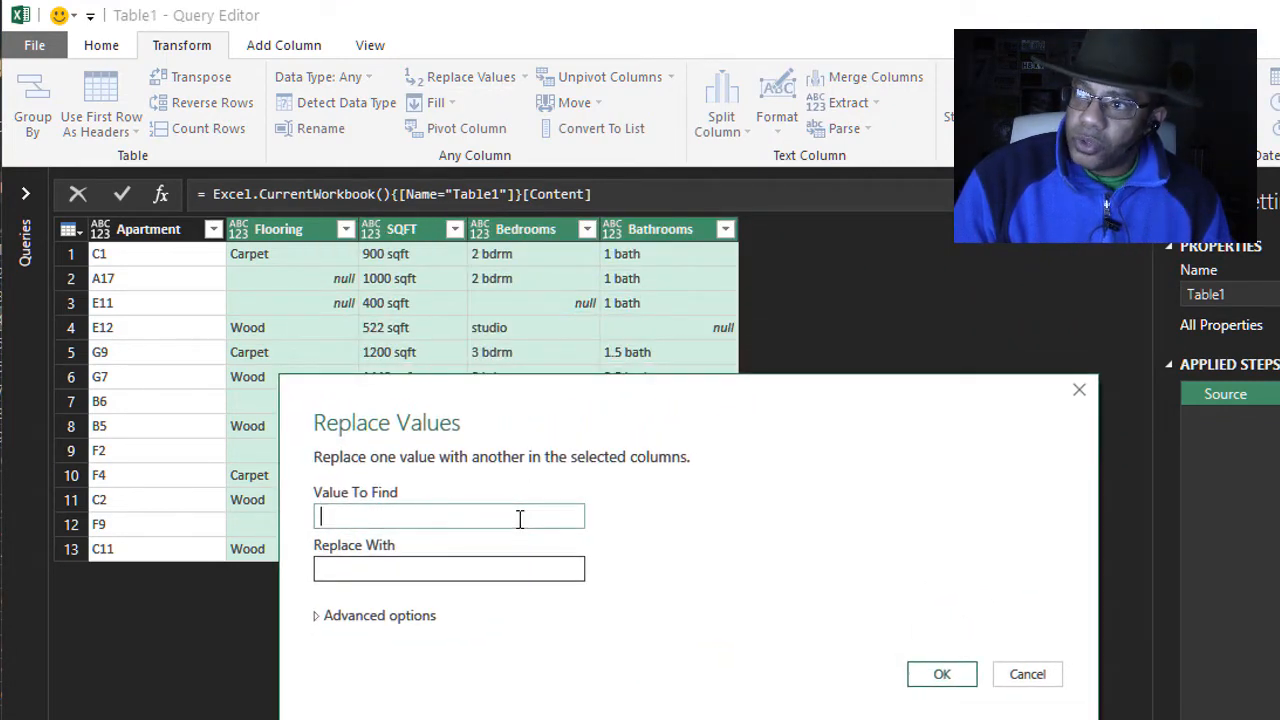
text(null)
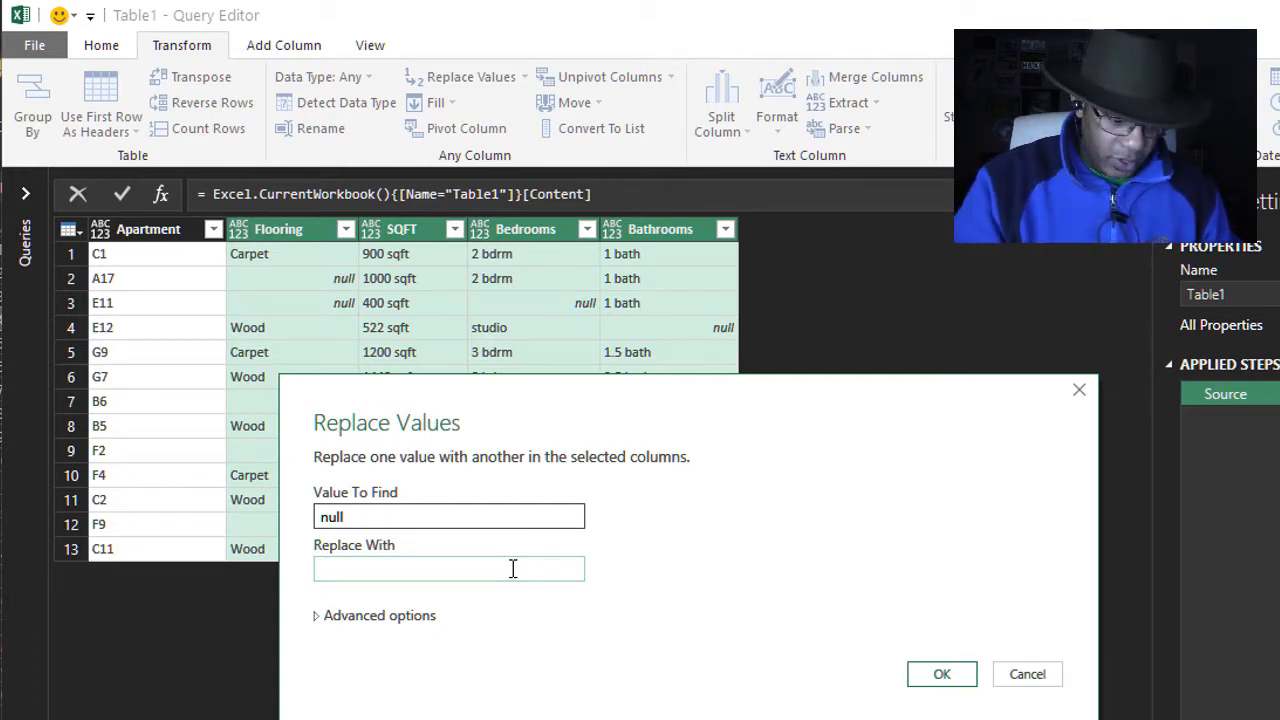
text(^)
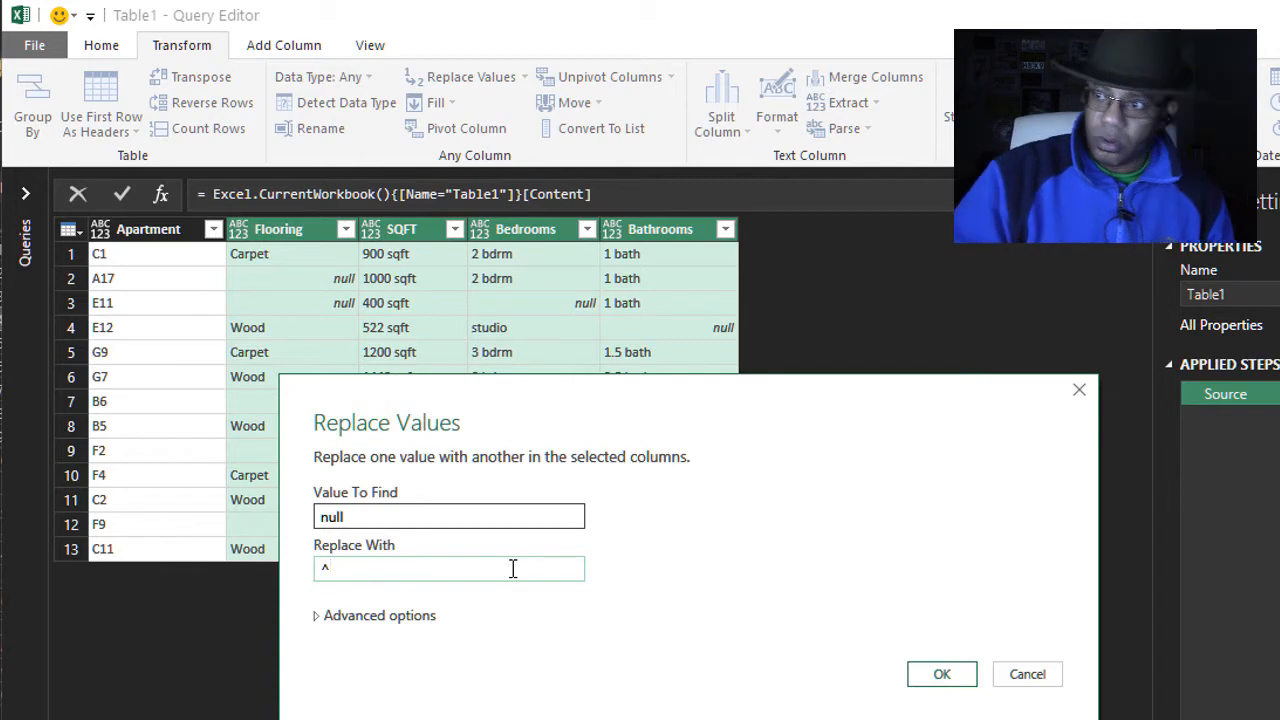
click(941, 673)
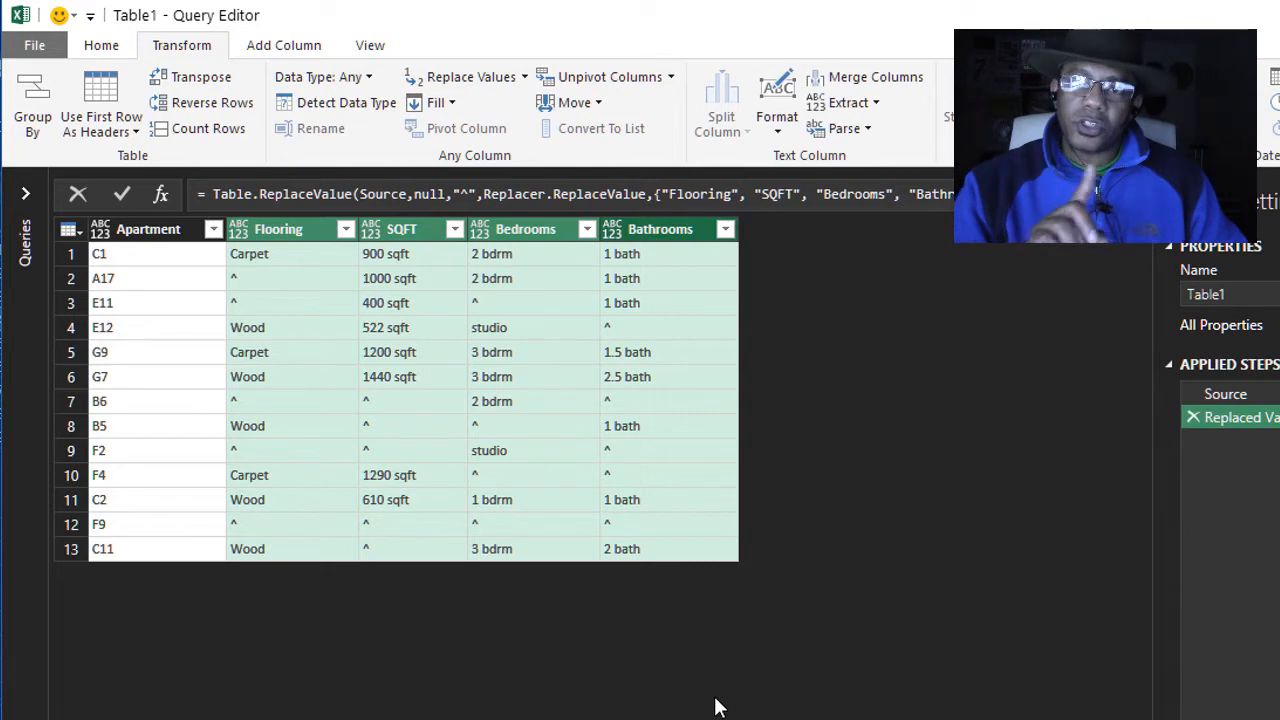
mouse_move(515, 303)
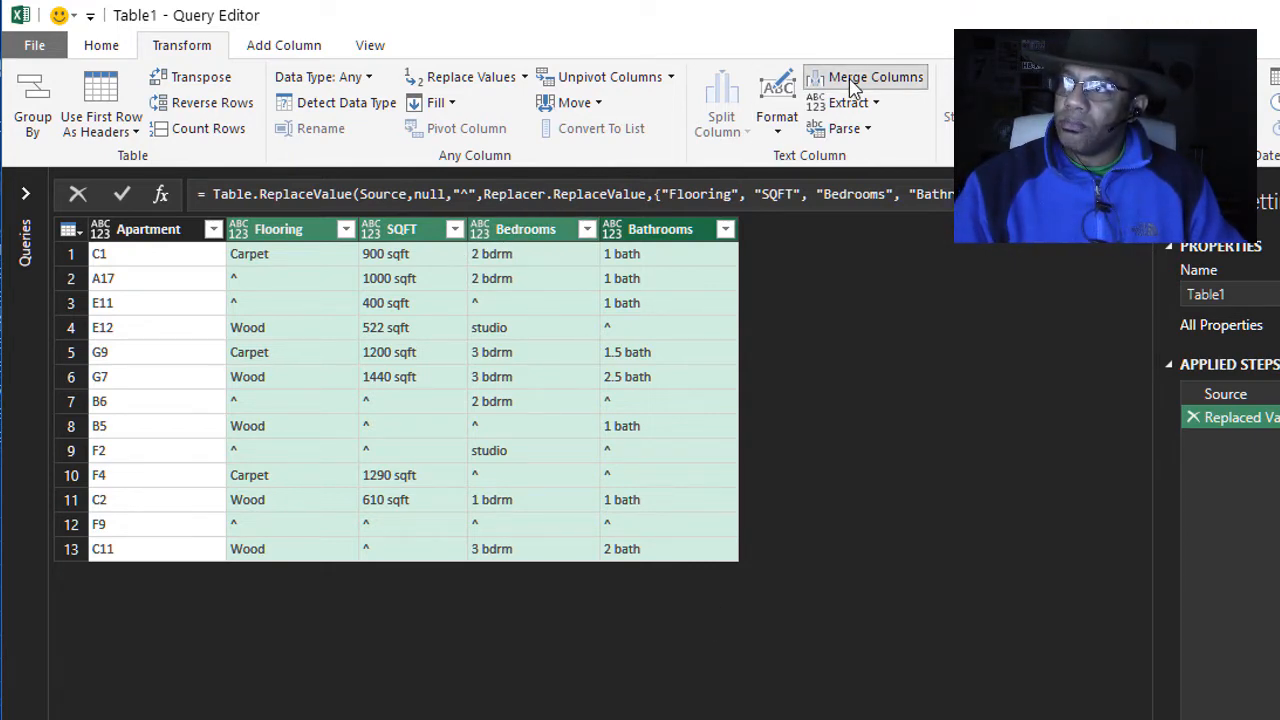
Merge the four selected columns with comma separators into a new Detail column.
click(875, 77)
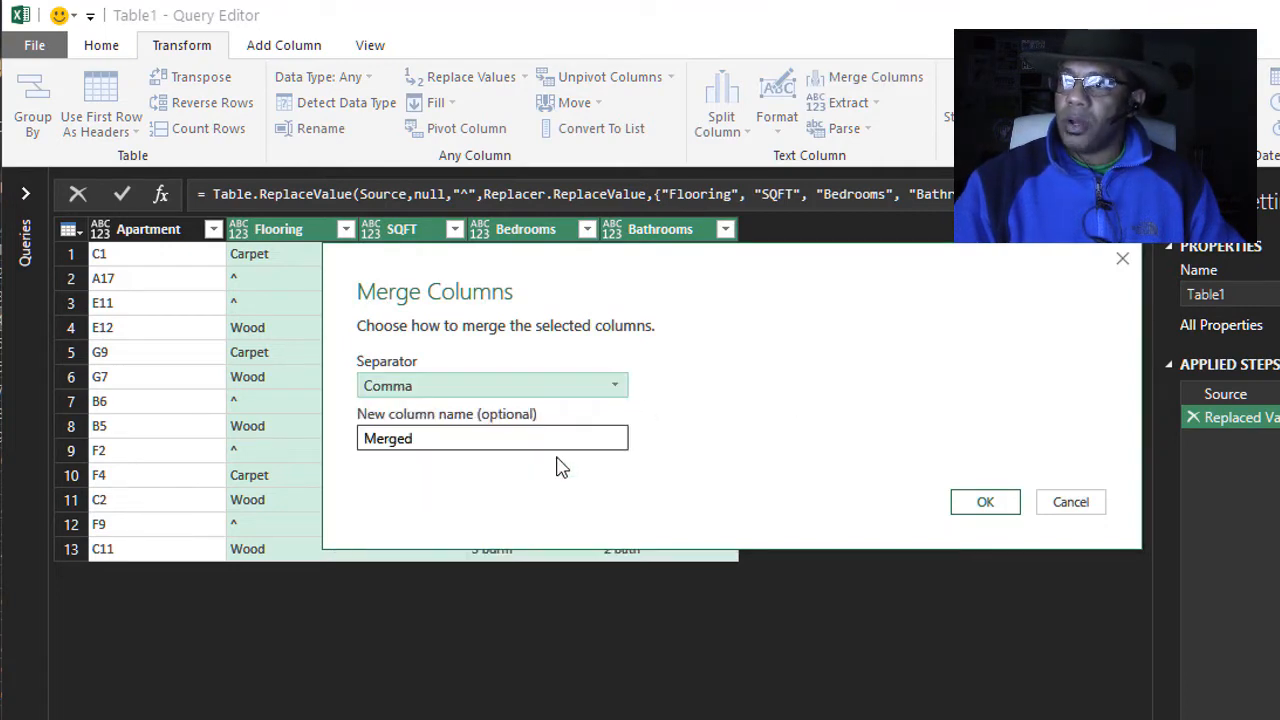
text(D)
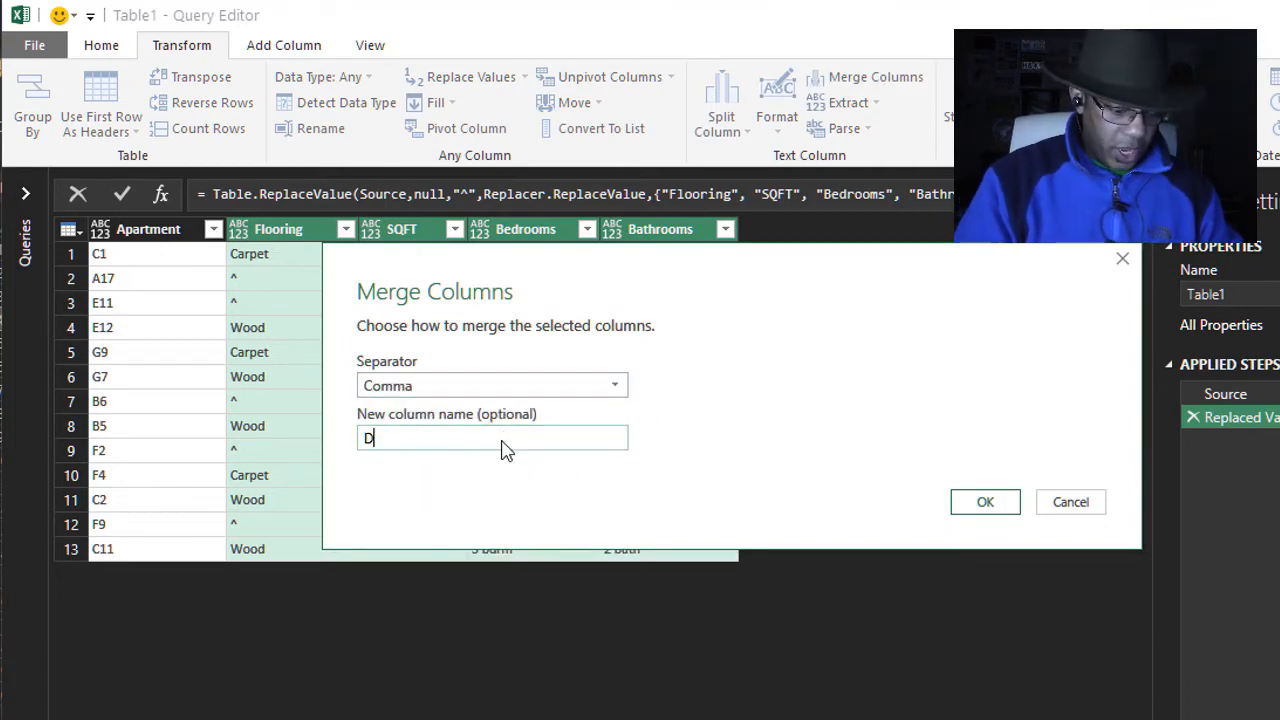
text(etail)
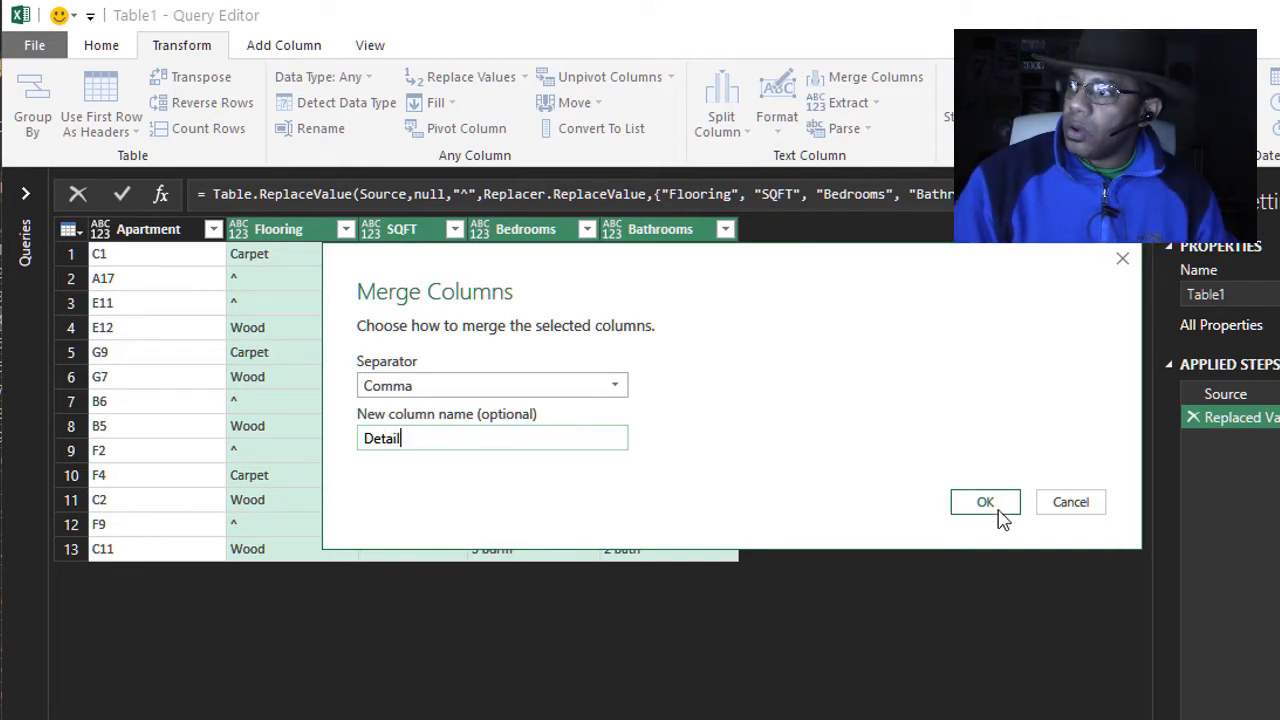
click(985, 501)
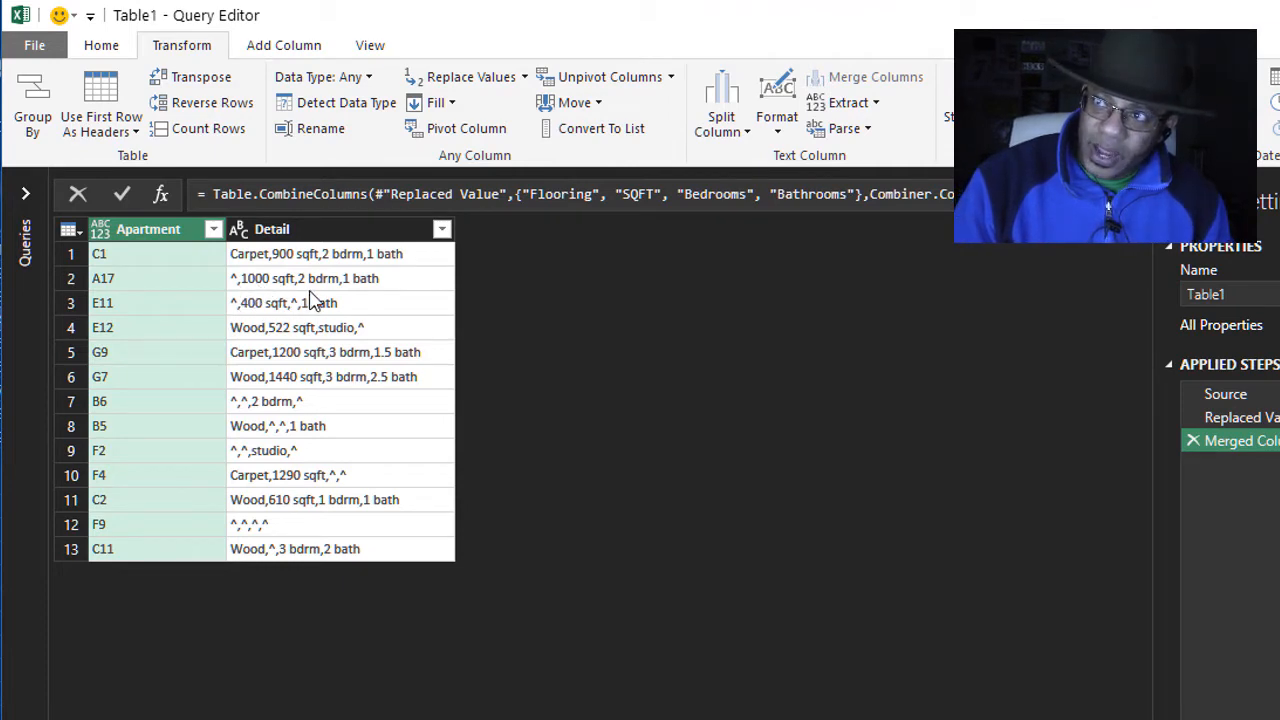
mouse_move(408, 446)
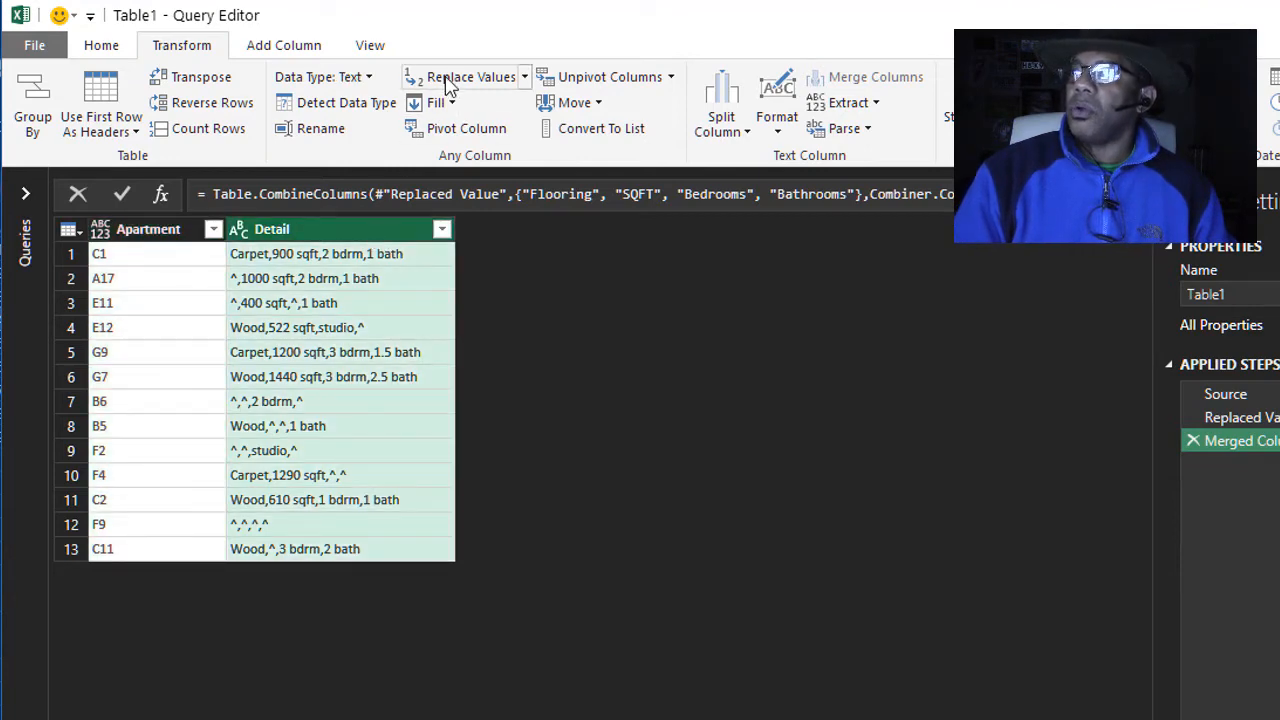
Remove every '^,' sequence from the Detail column.
click(471, 77)
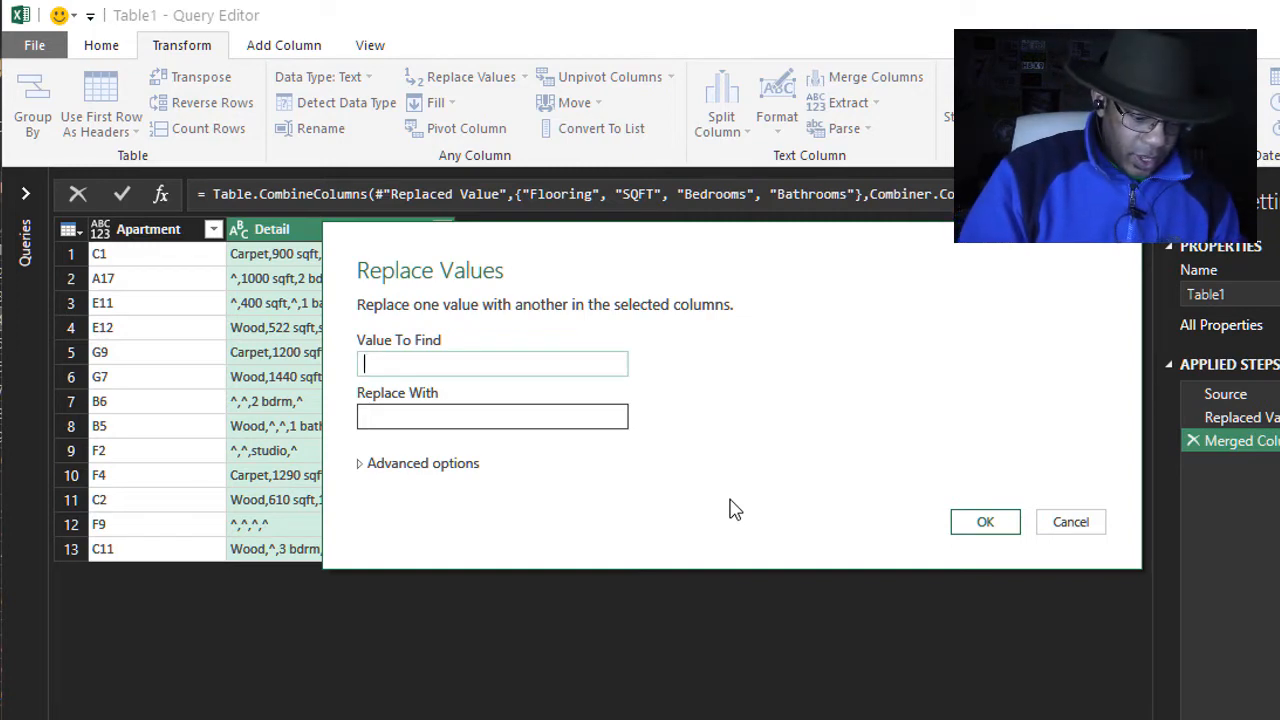
text(^,)
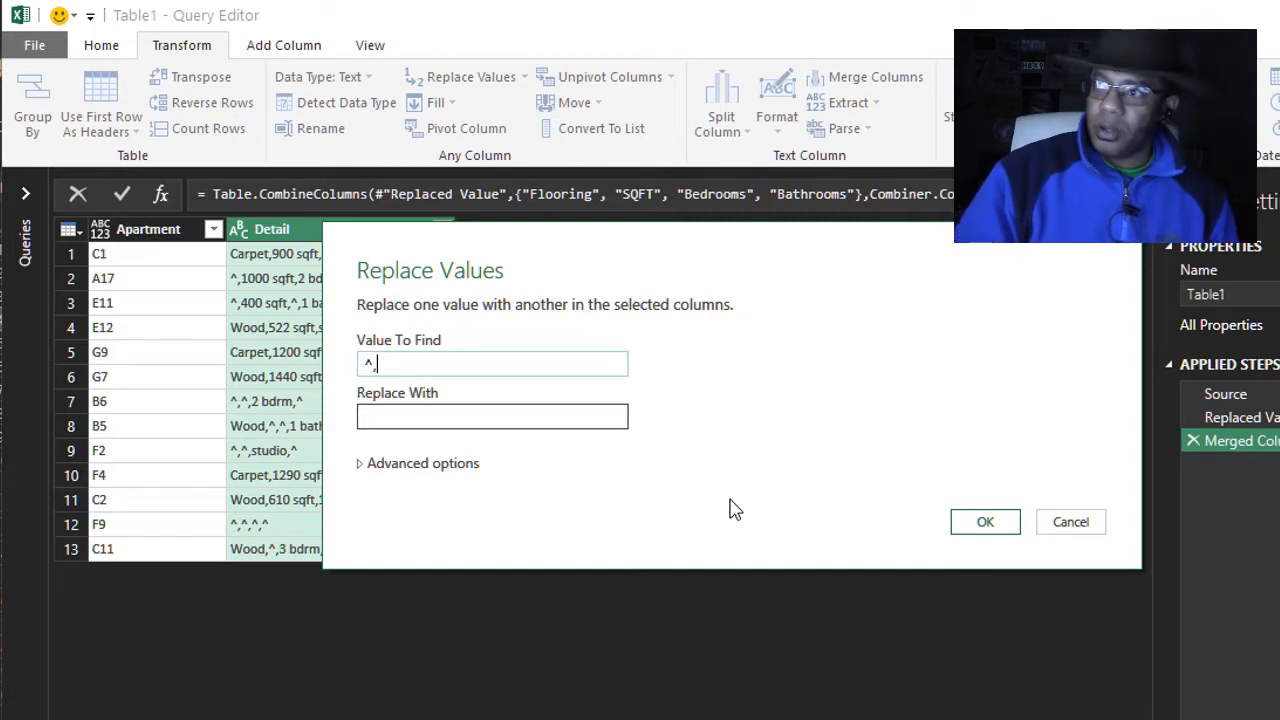
mouse_move(870, 516)
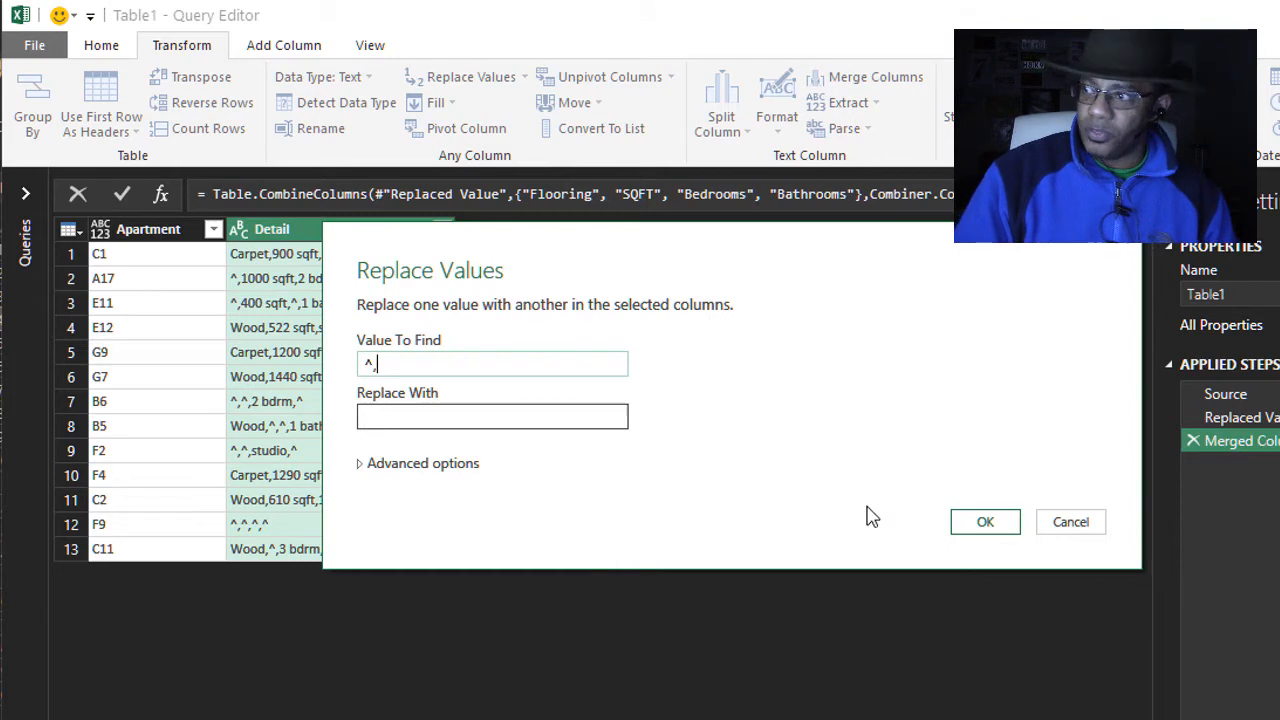
click(984, 521)
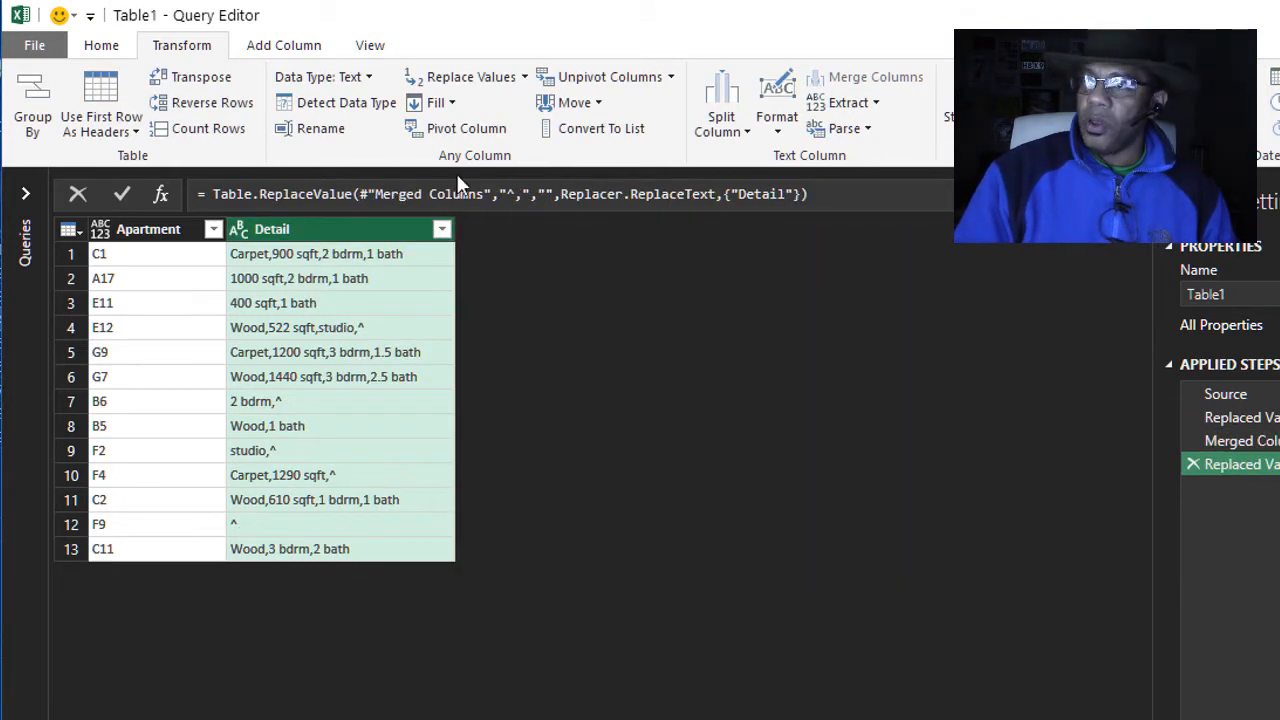
Remove every ',^' sequence from the Detail column.
click(470, 77)
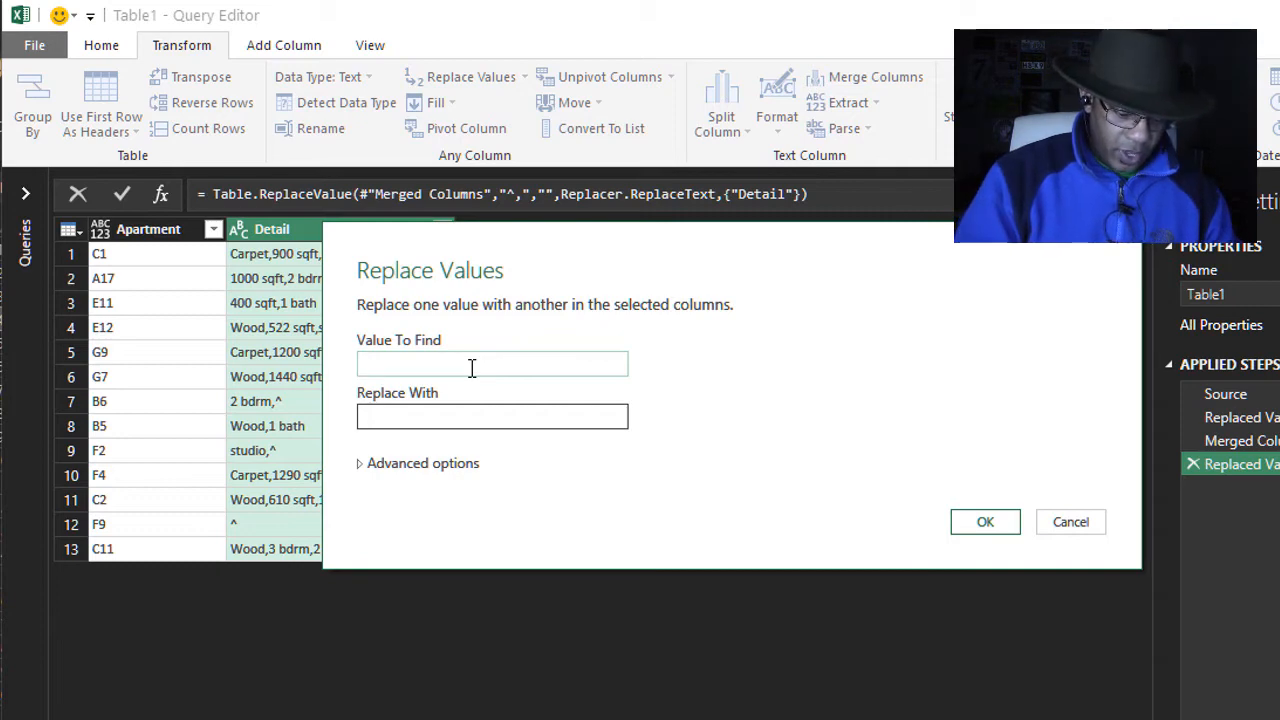
text(,^)
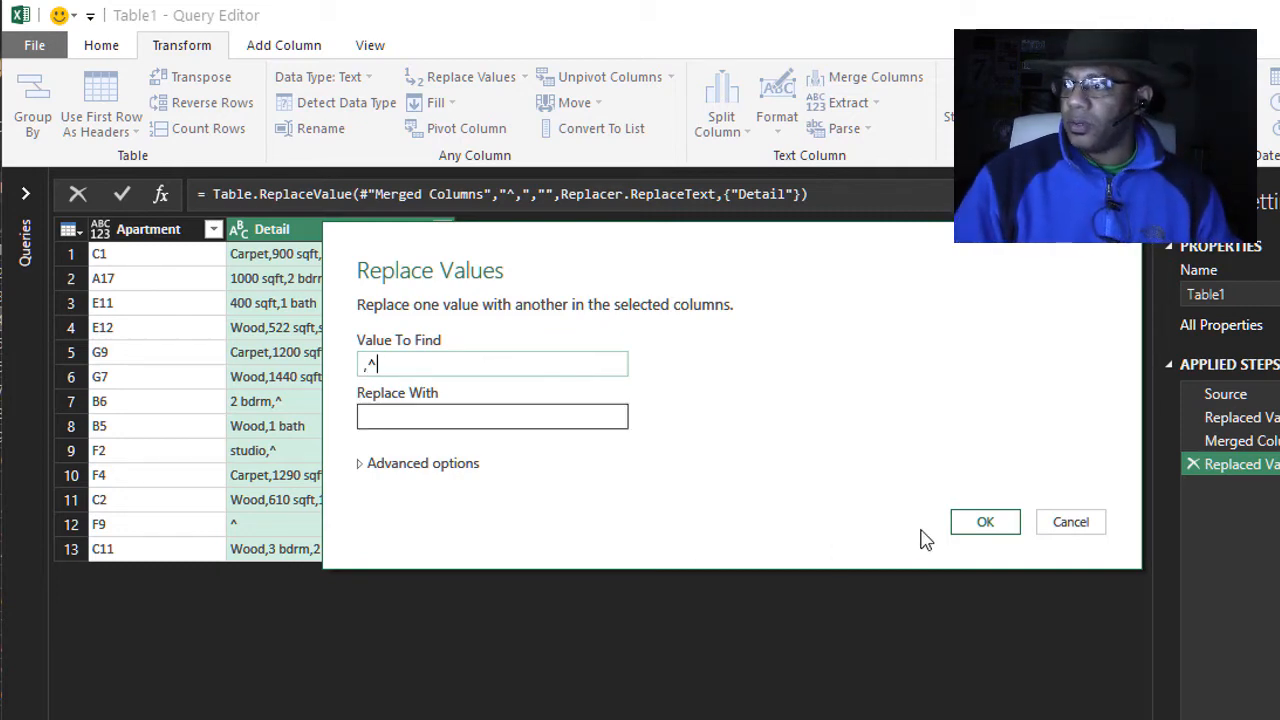
click(985, 521)
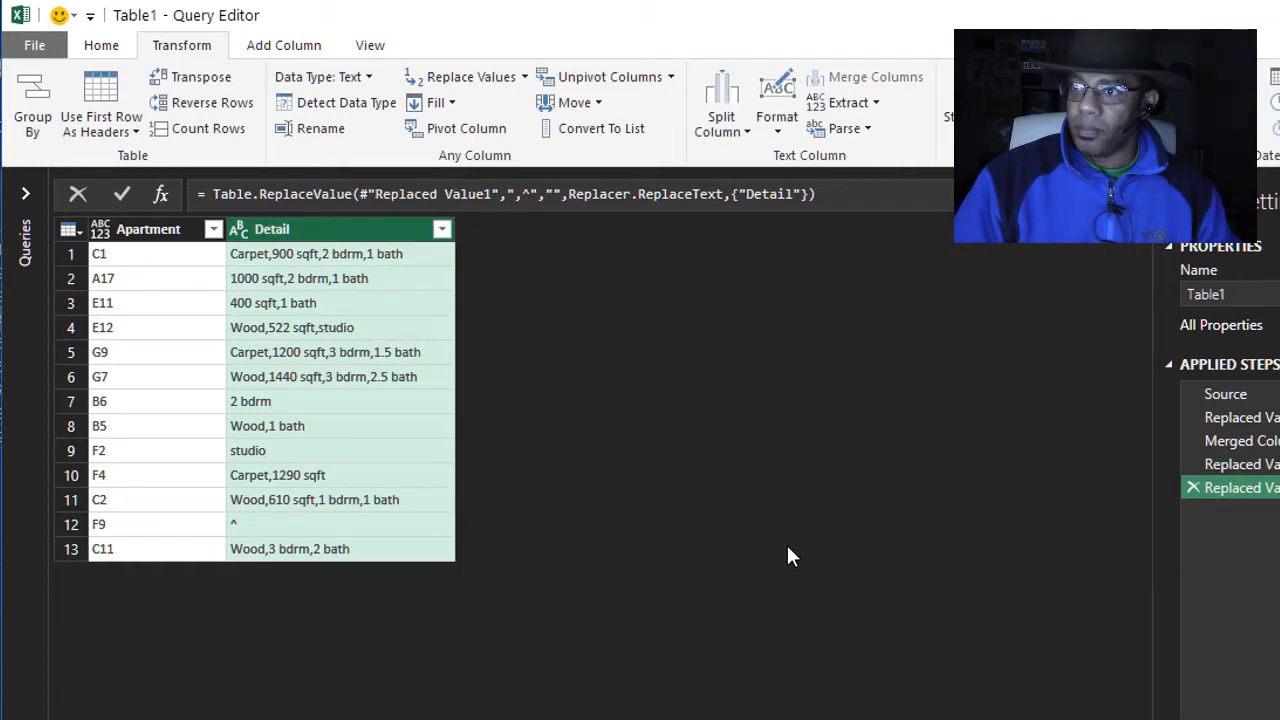
mouse_move(470, 77)
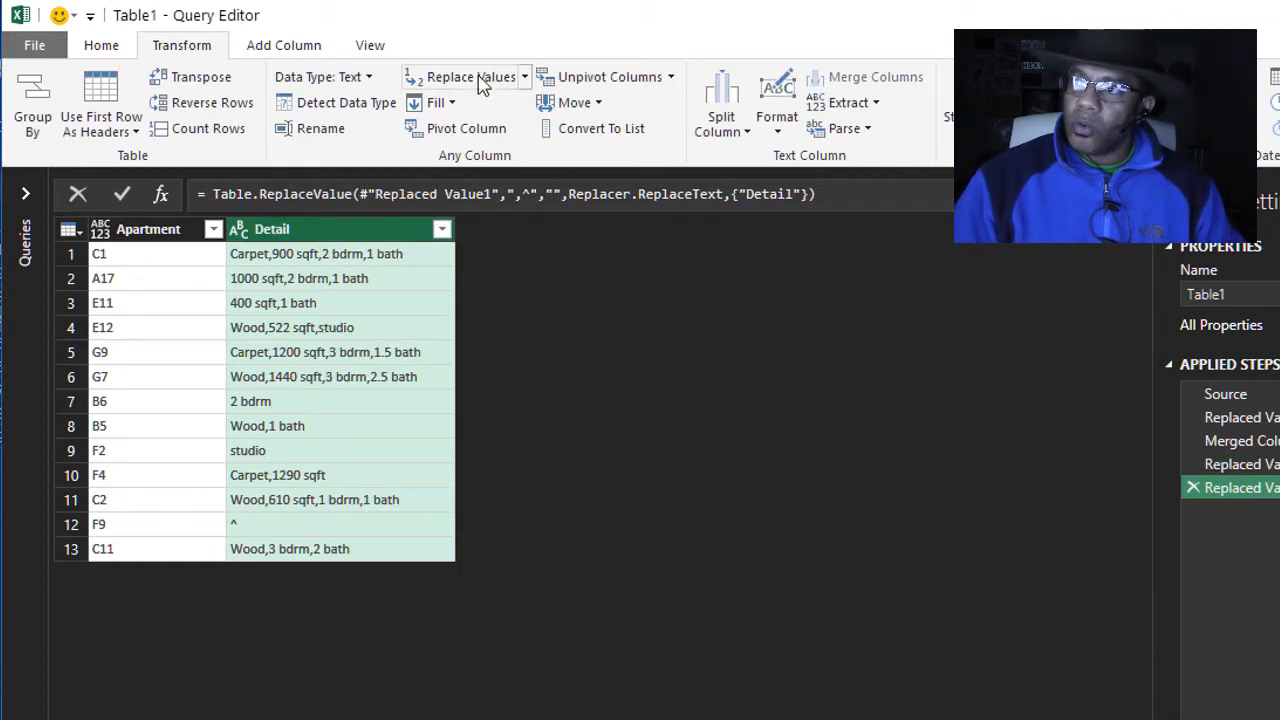
Replace the remaining lone ^ in Detail with nothing.
click(470, 77)
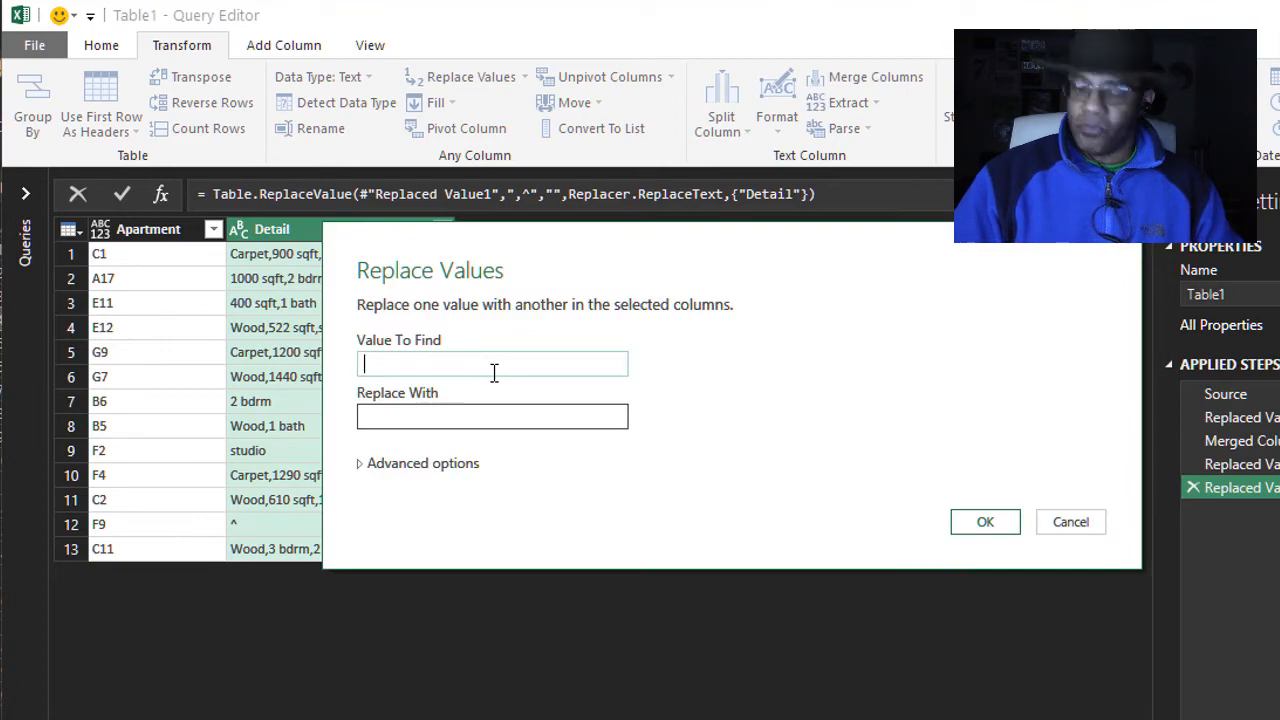
text(^)
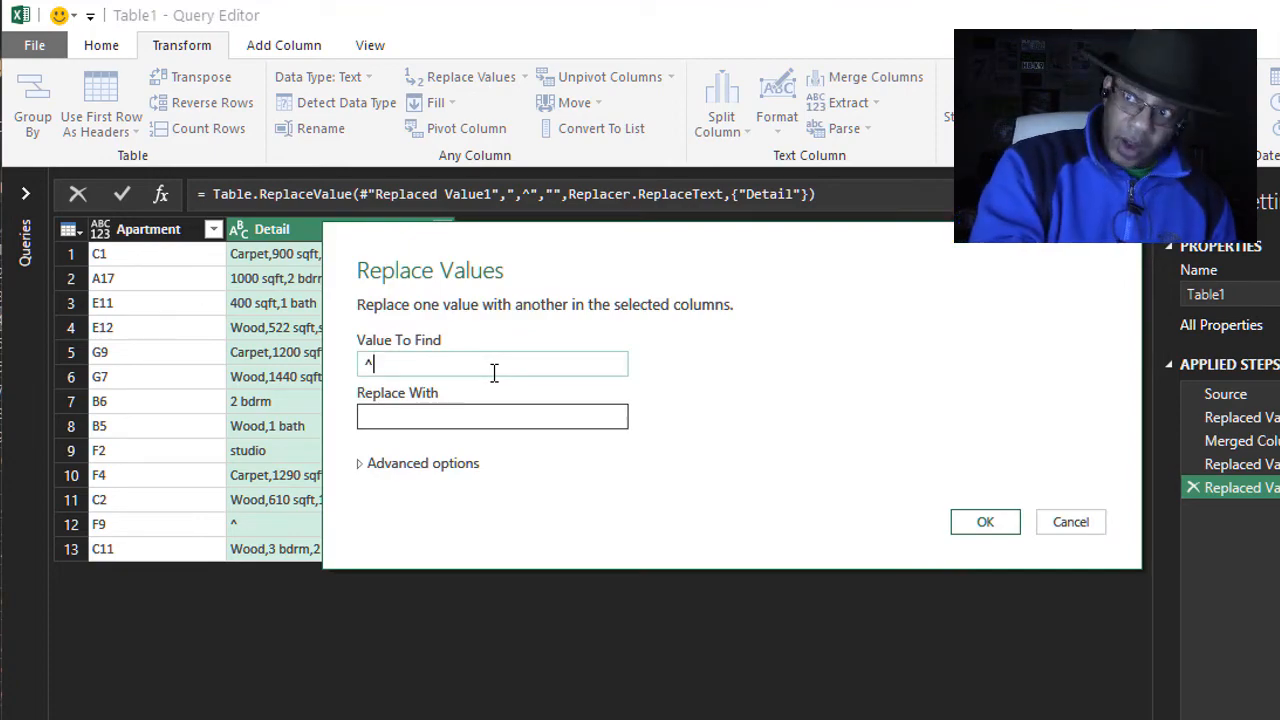
click(985, 521)
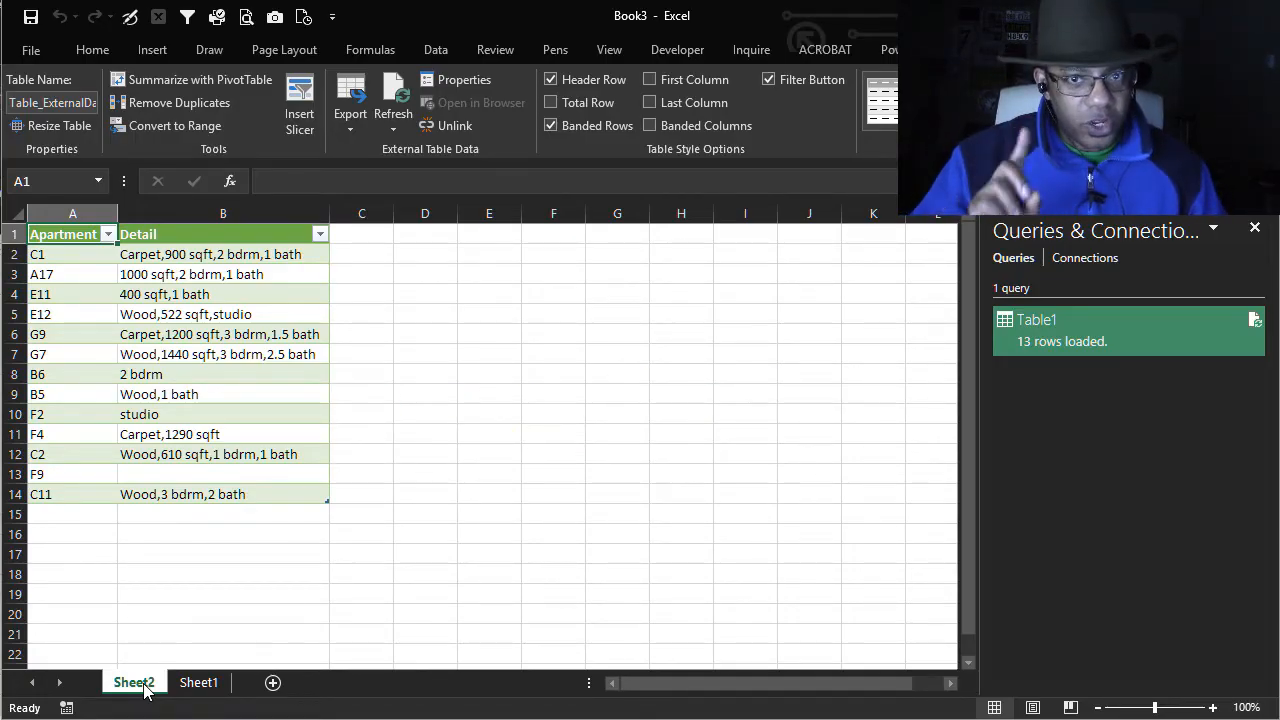
On Sheet1, enter the header TEXTJOIN in L1 and select L2.
click(198, 682)
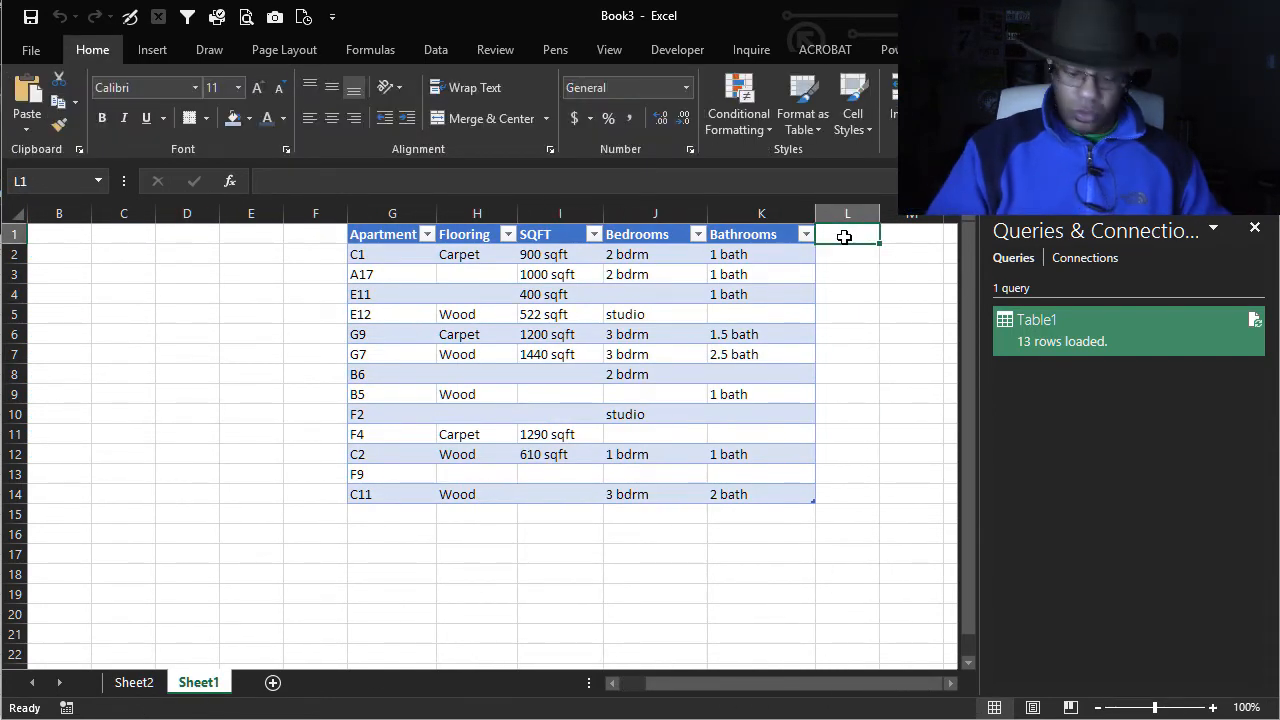
text(TEXTJO)
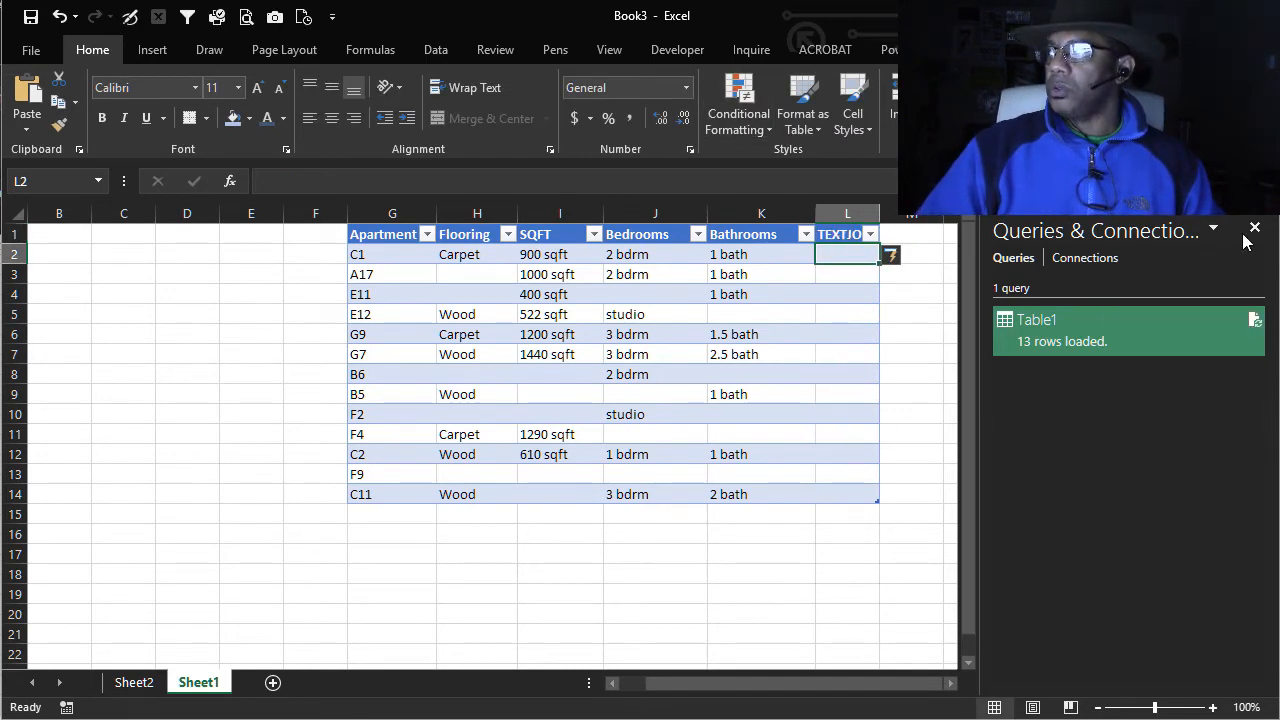
click(1255, 228)
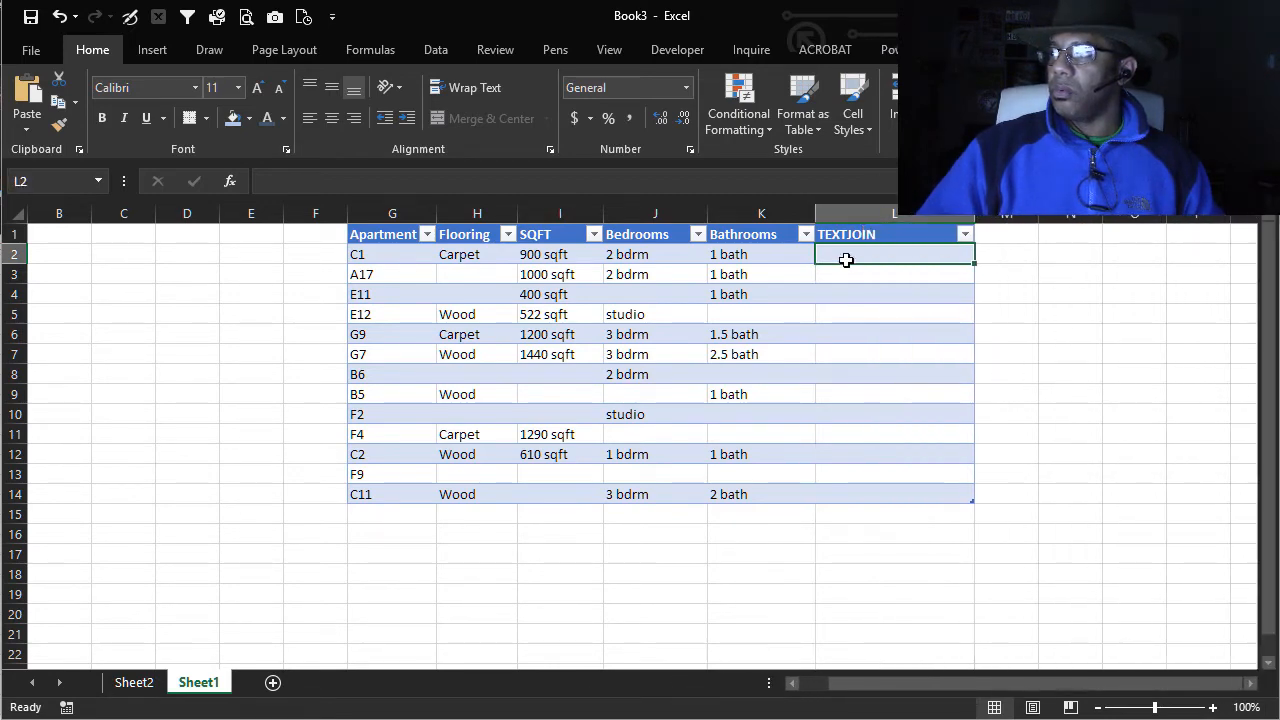
Enter =TEXTJOIN(", ",TRUE,Table1[@[Flooring]:[Bathrooms]]) in L2 to fill the column.
text(=)
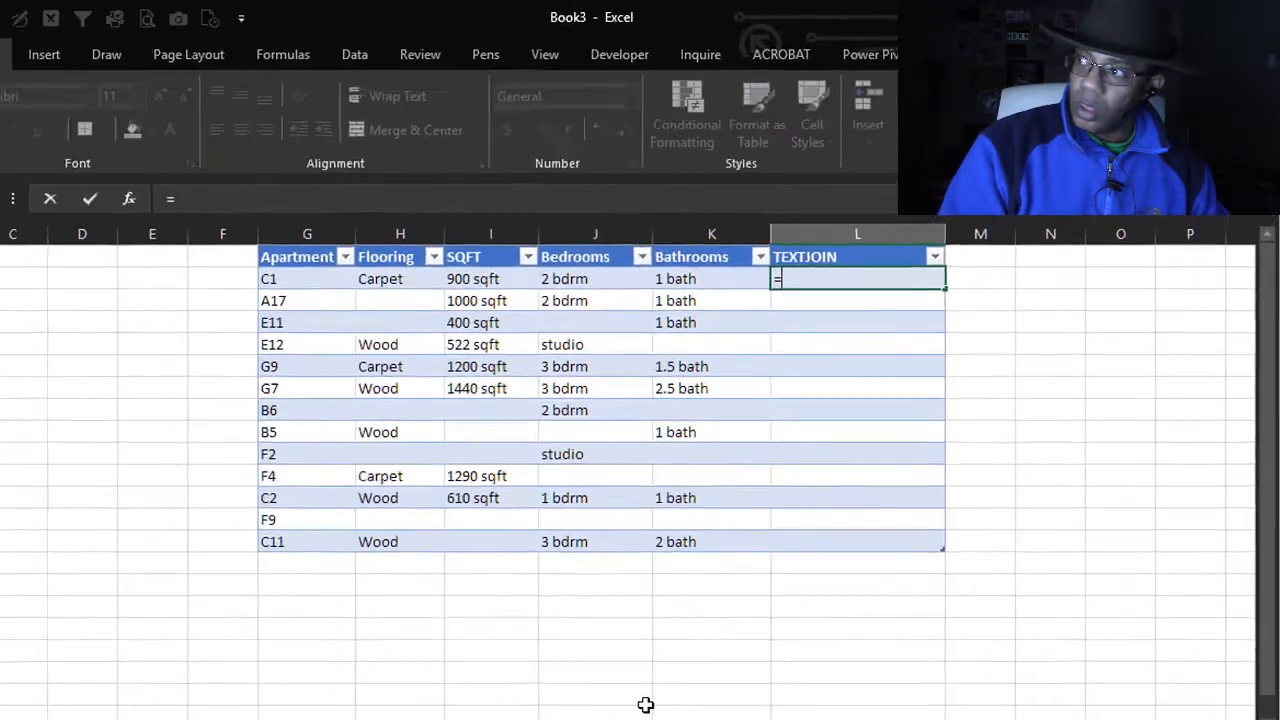
text(text)
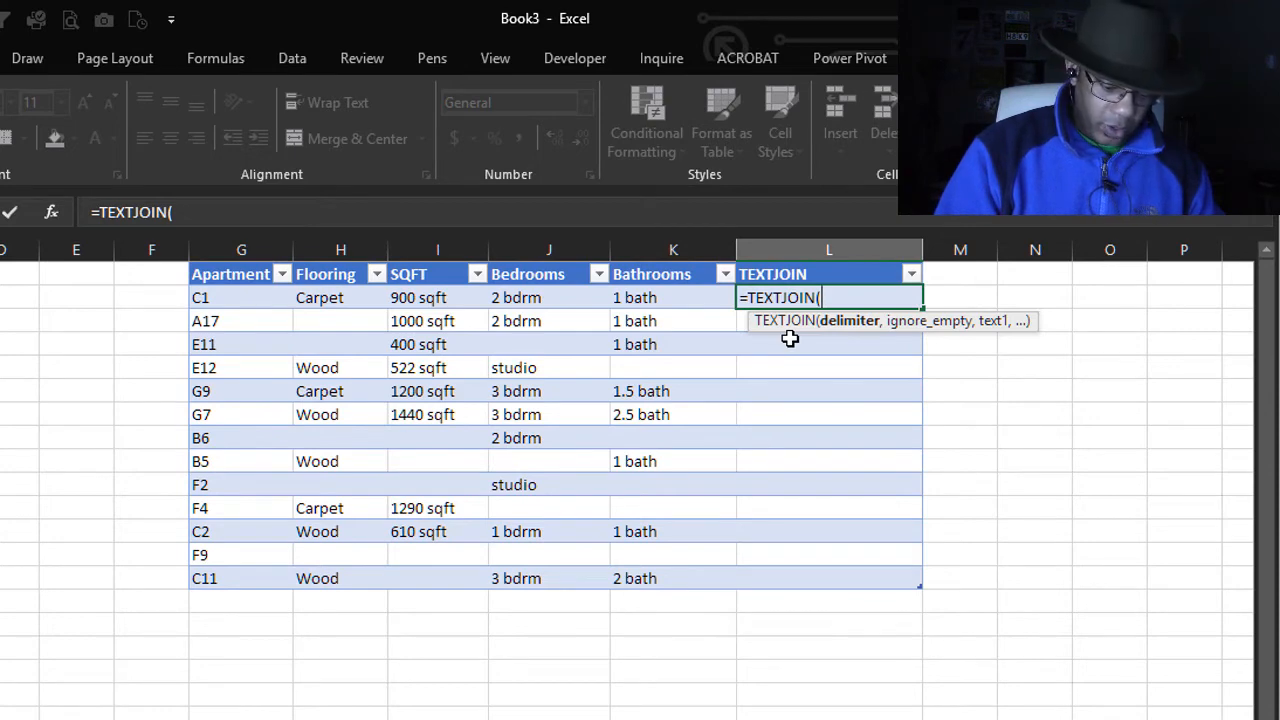
text(",)
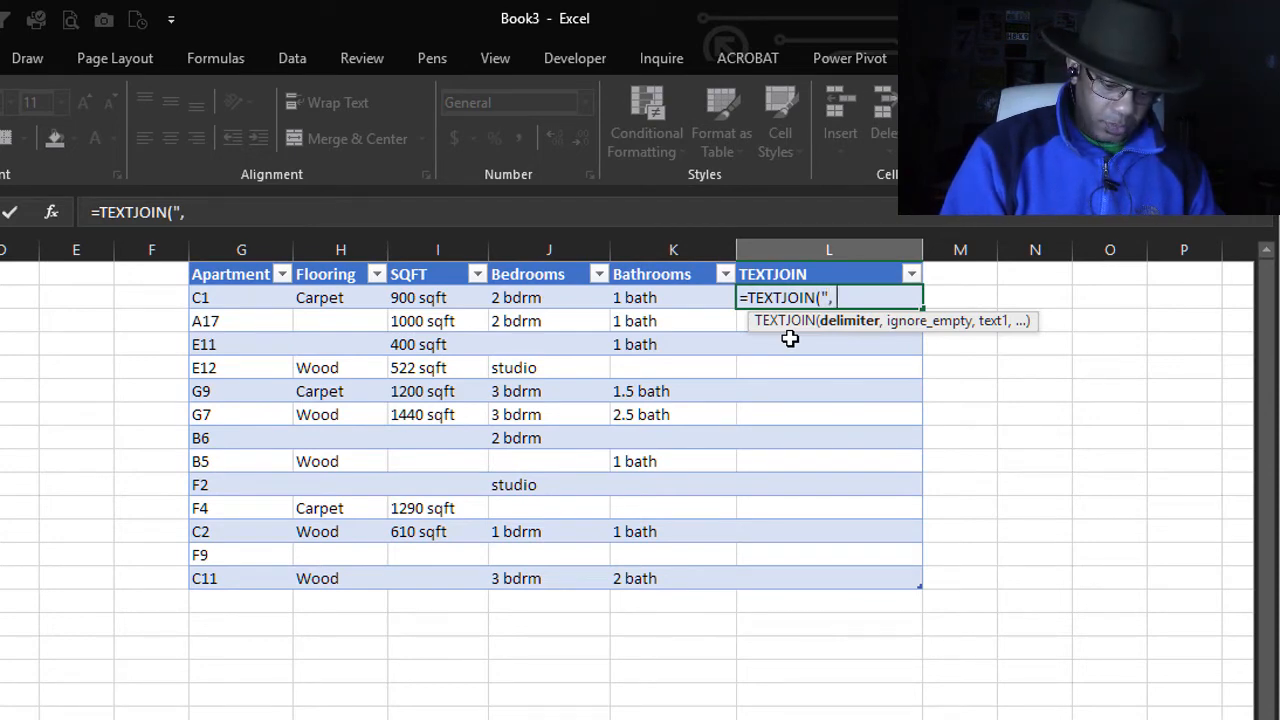
text(" ")
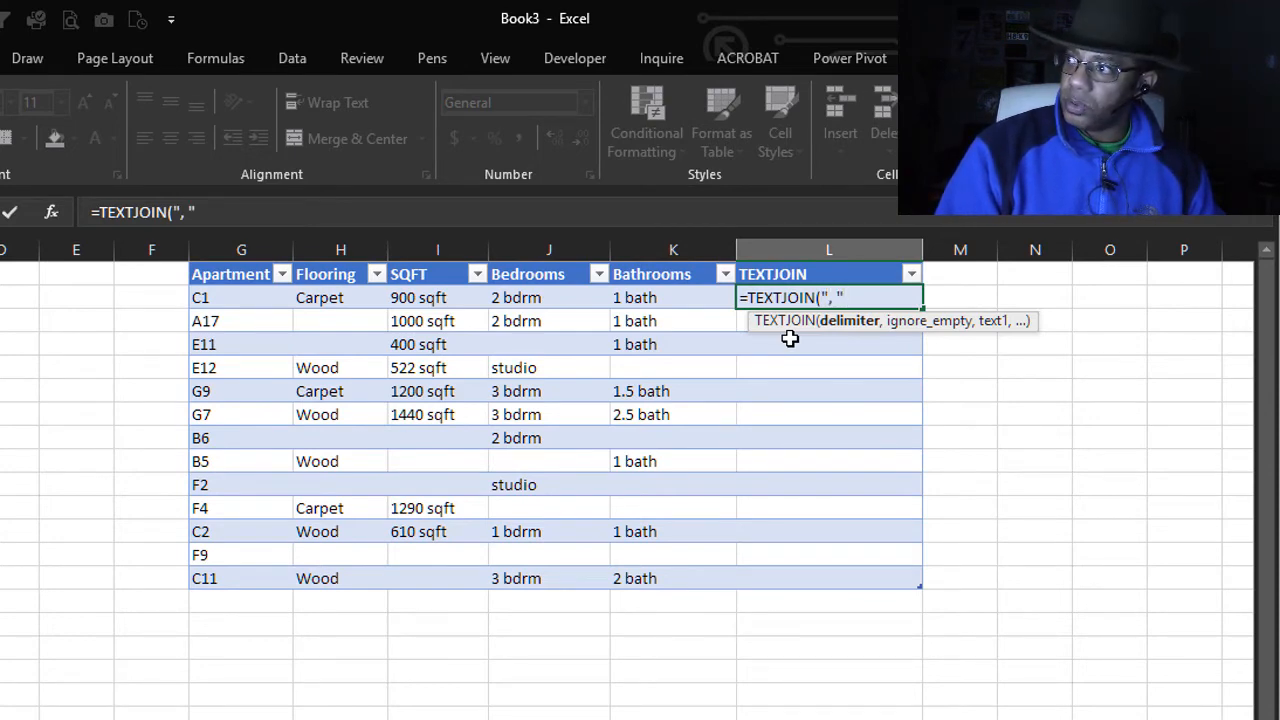
text(,)
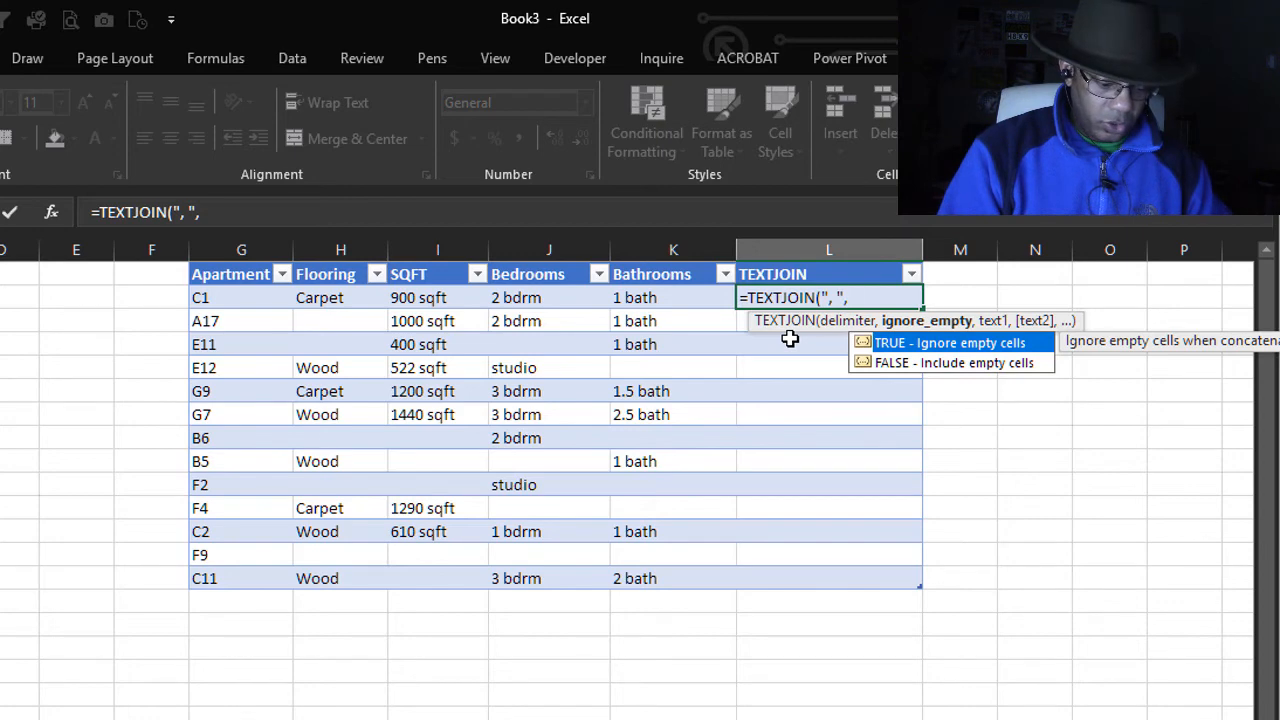
text(TRUE,Table1[@[Flooring]:[Bathrooms)
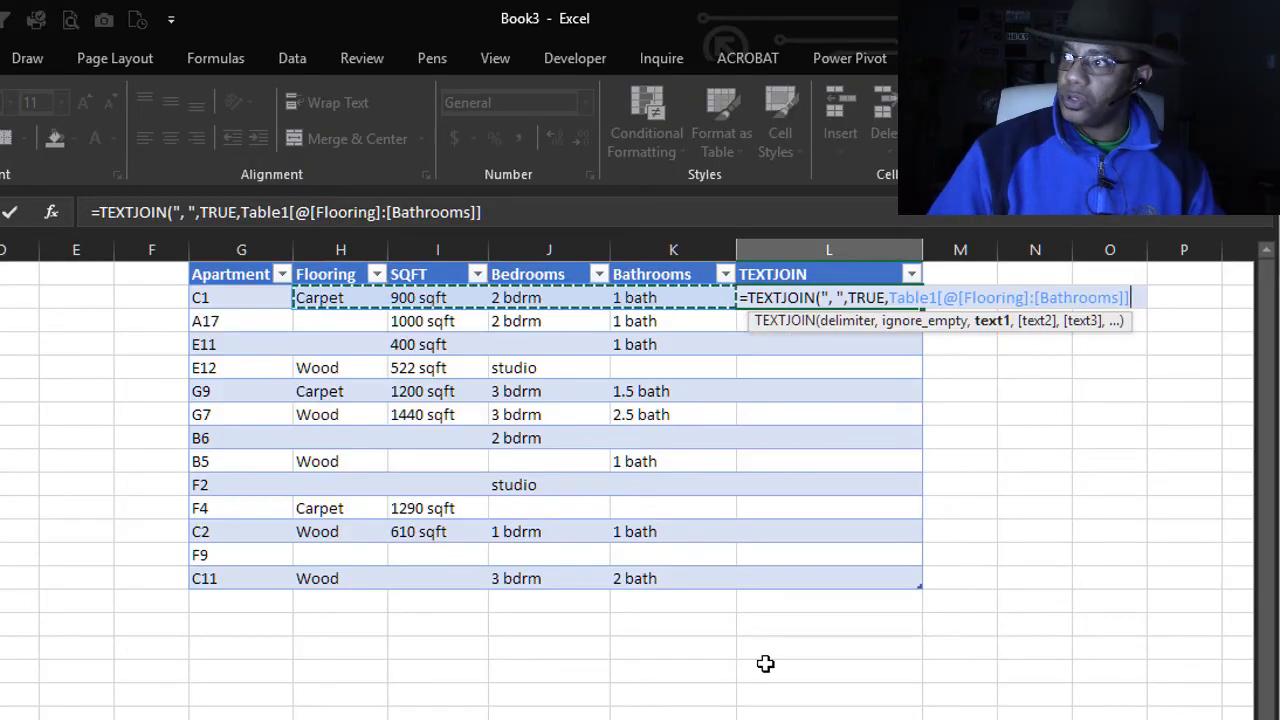
key(enter)
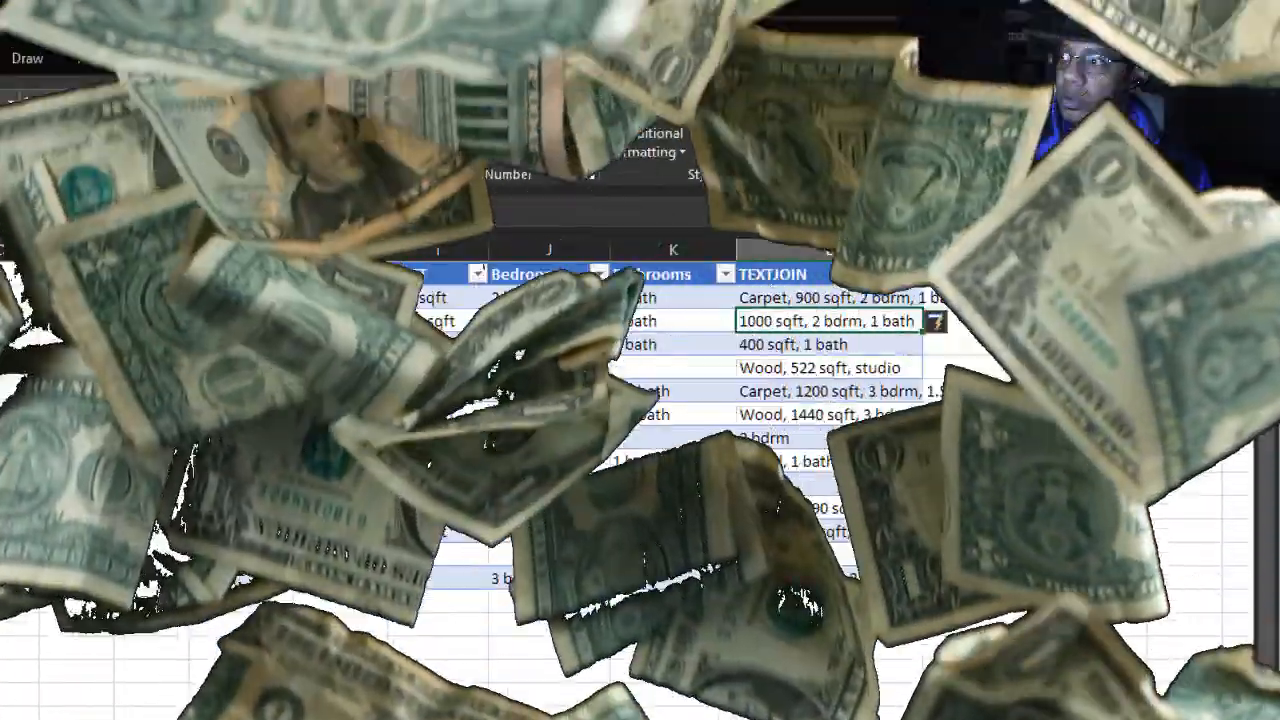